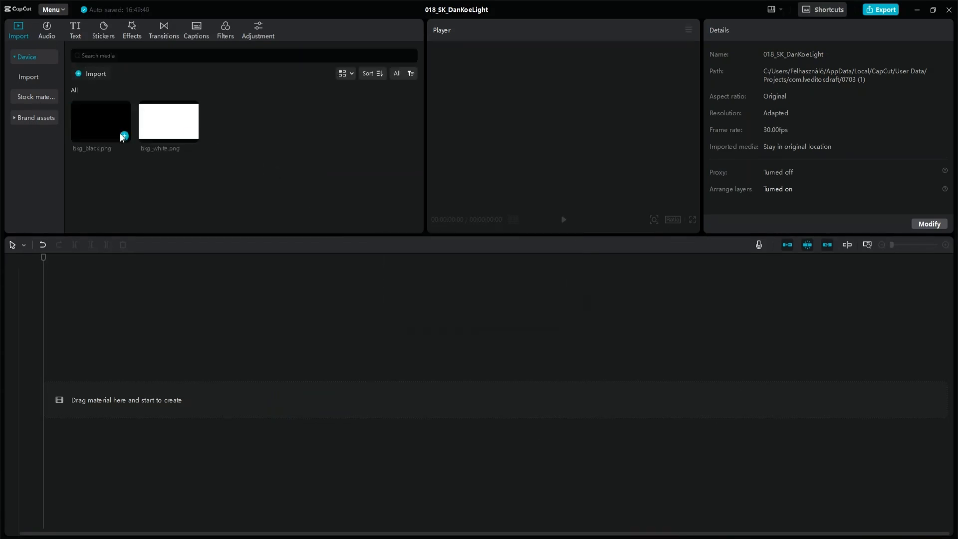
- Place bkg_black.png on the timeline and layer bkg_white.png on a track above it
{"action": "left_click_drag", "start_coordinate": [101, 120], "coordinate": [205, 384]}
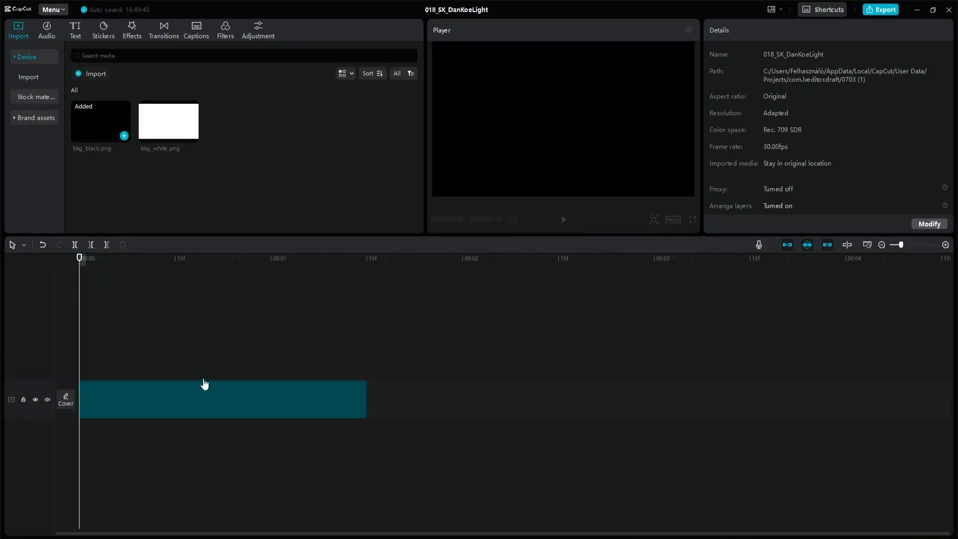
{"action": "left_click", "coordinate": [205, 399]}
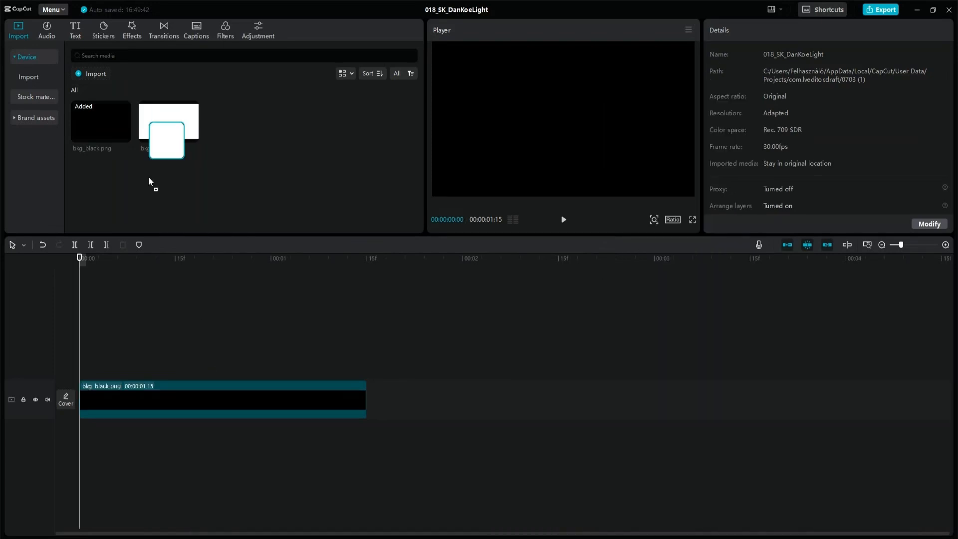
{"action": "left_click_drag", "start_coordinate": [167, 138], "coordinate": [223, 361]}
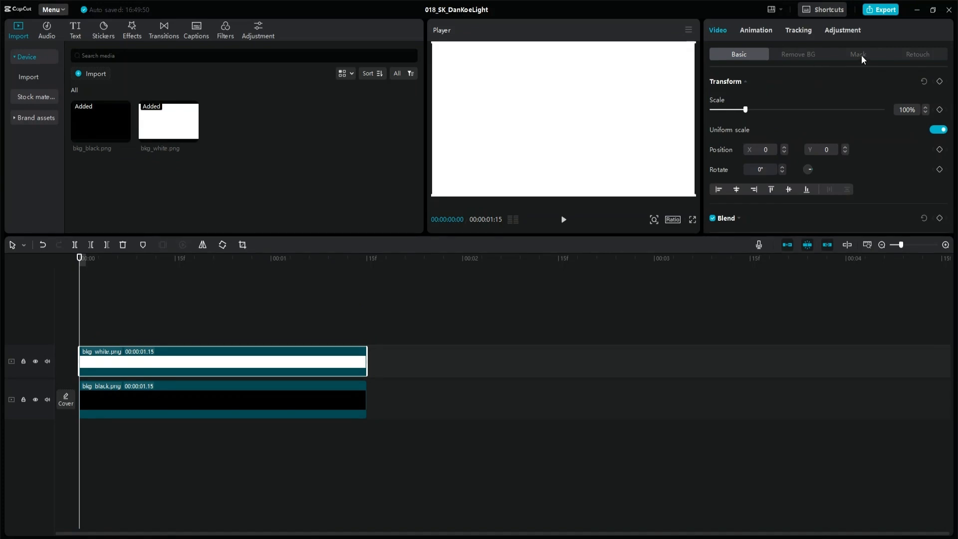
- Give the white layer a Heart mask rotated 180° into an upside-down arch
{"action": "left_click", "coordinate": [858, 54]}
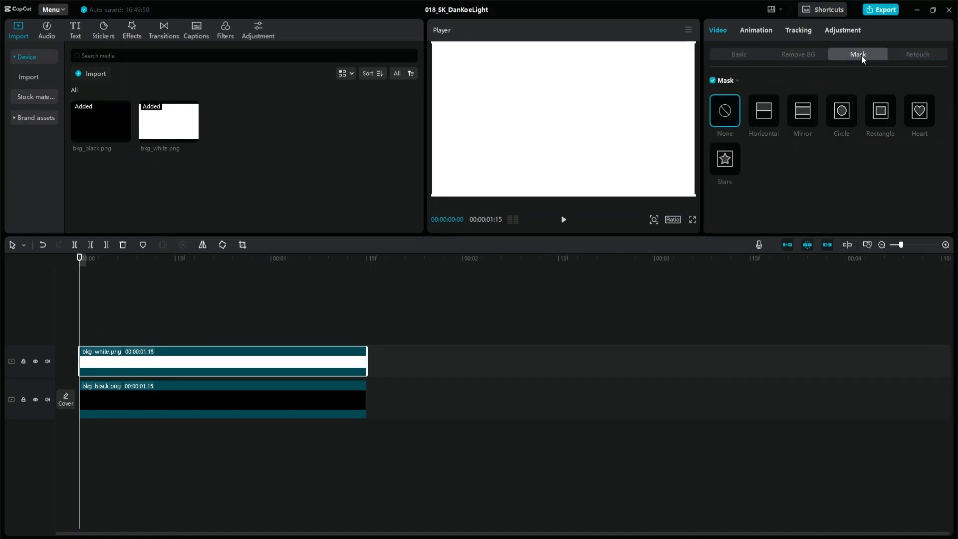
{"action": "left_click", "coordinate": [725, 160]}
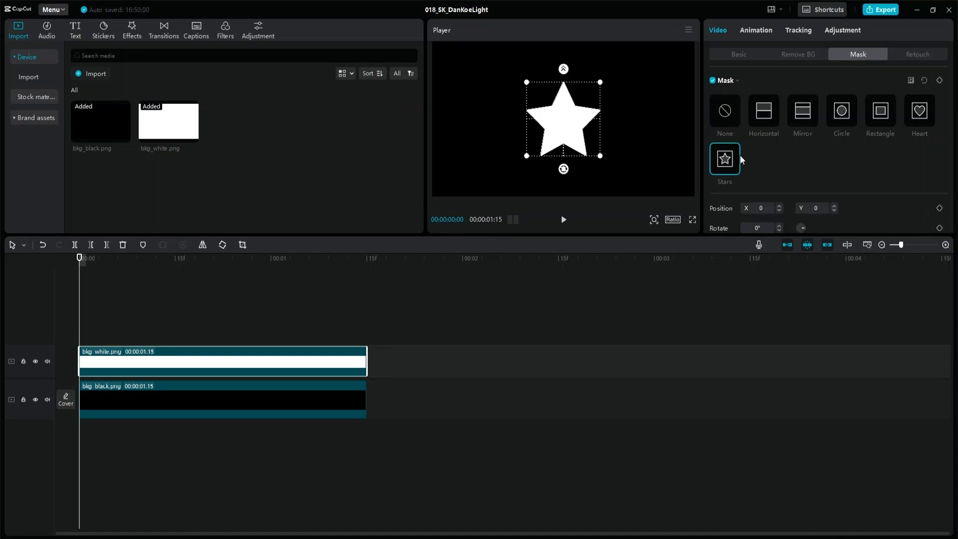
{"action": "left_click", "coordinate": [920, 111]}
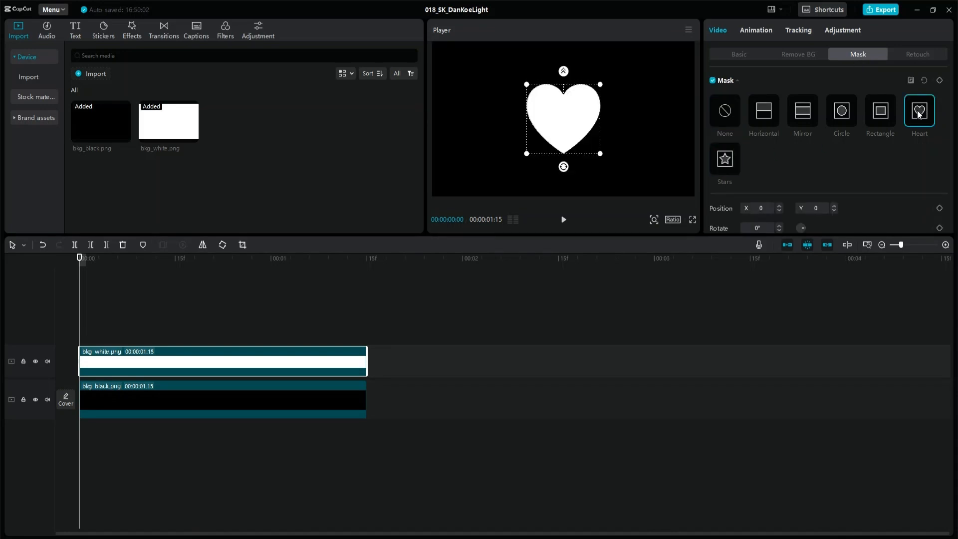
{"action": "left_click", "coordinate": [758, 228]}
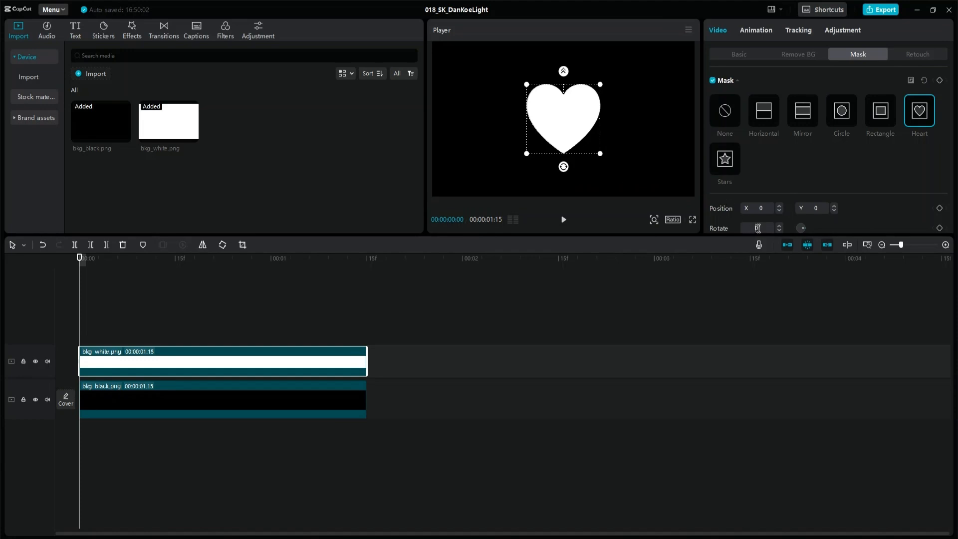
{"action": "type", "text": "180°"}
{"action": "left_click", "coordinate": [817, 209]}
{"action": "type", "text": "-256"}
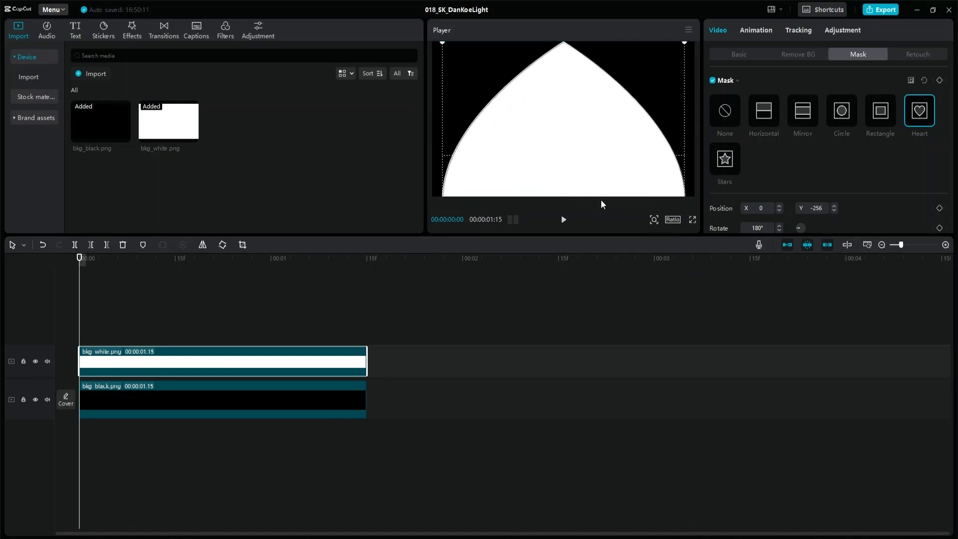
{"action": "mouse_move", "coordinate": [586, 220]}
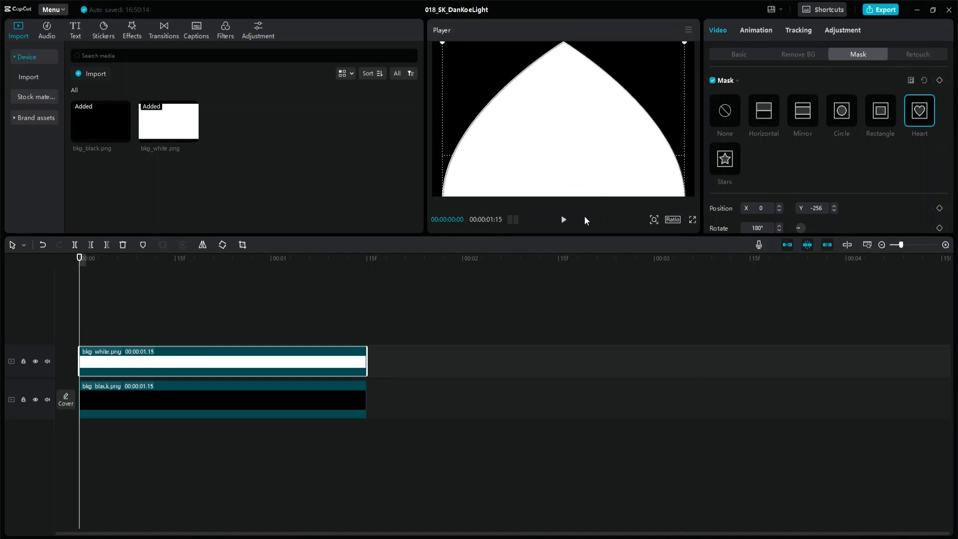
{"action": "mouse_move", "coordinate": [630, 162]}
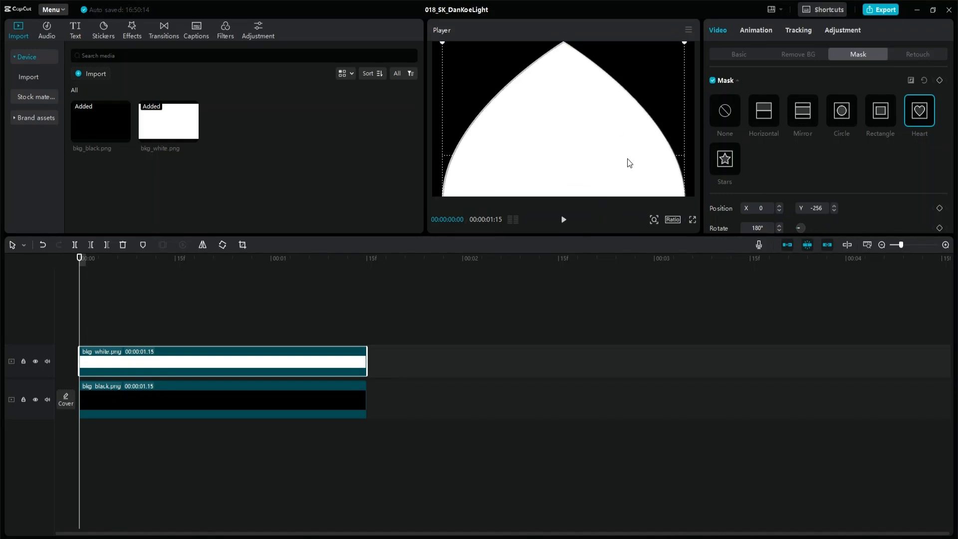
{"action": "mouse_move", "coordinate": [621, 167]}
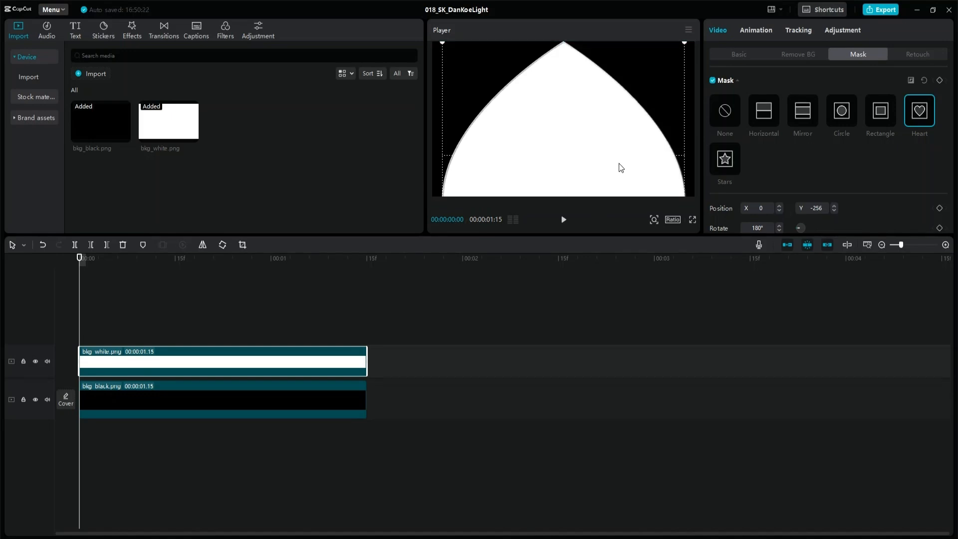
- Set the heart mask's Feather to about 8 for subtly soft edges
{"action": "scroll", "scroll_direction": "down", "scroll_amount": 3}
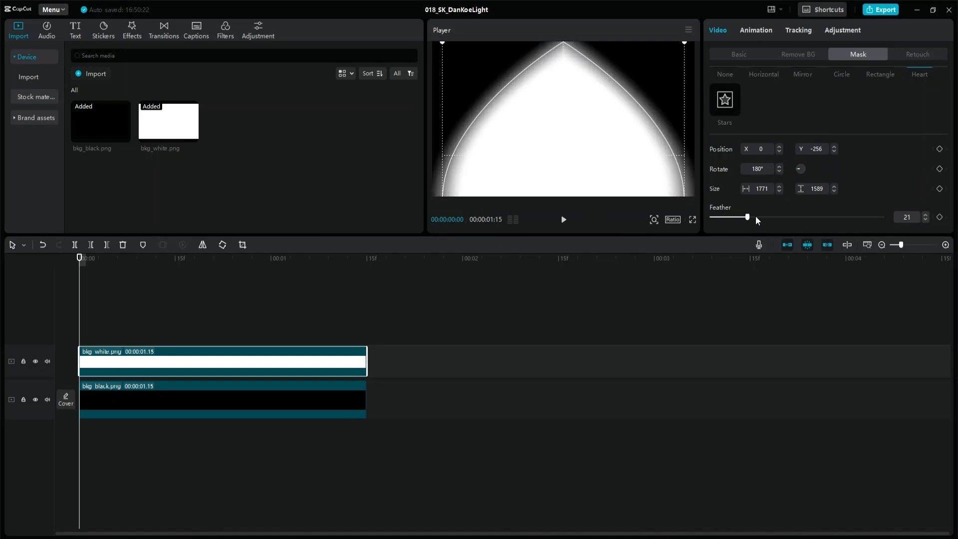
{"action": "left_click_drag", "start_coordinate": [746, 217], "coordinate": [743, 218]}
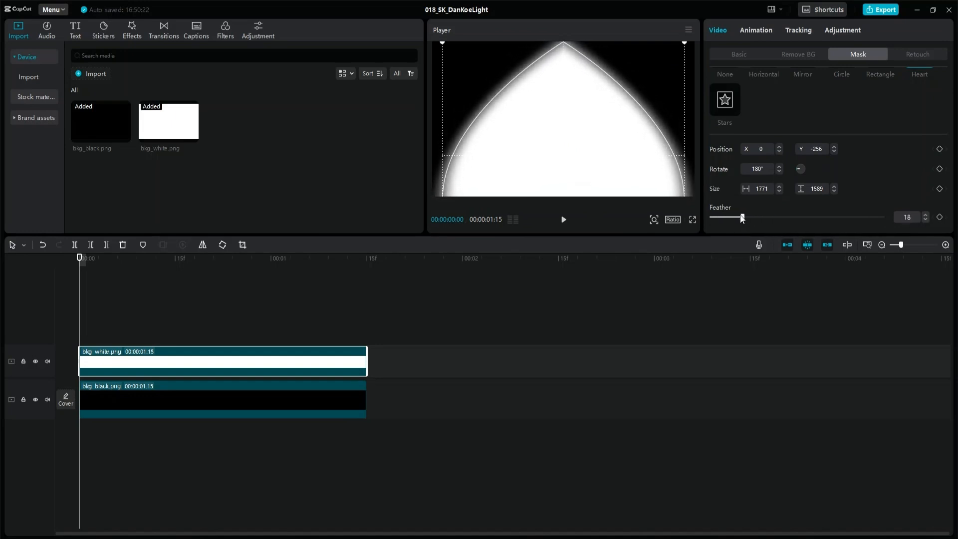
{"action": "left_click_drag", "start_coordinate": [743, 217], "coordinate": [728, 217]}
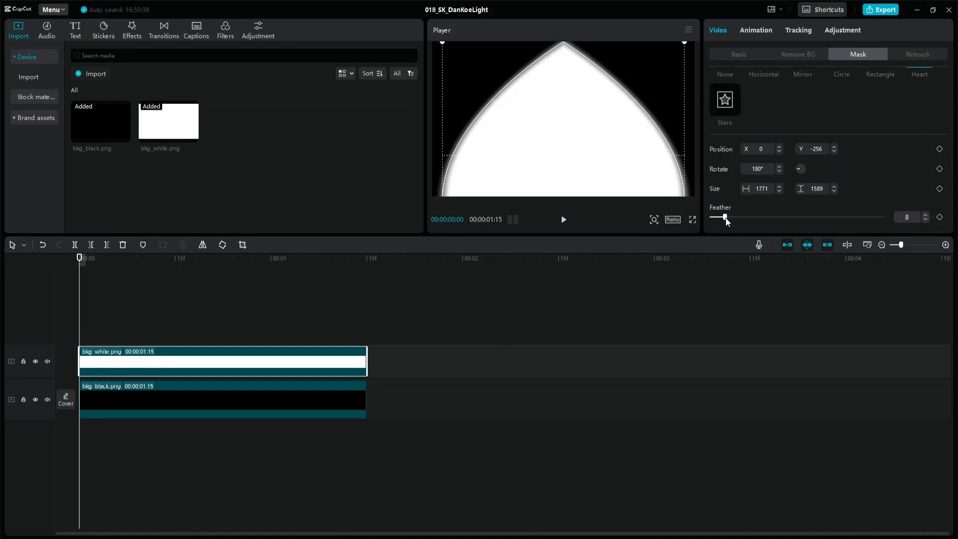
{"action": "left_click_drag", "start_coordinate": [725, 217], "coordinate": [731, 218]}
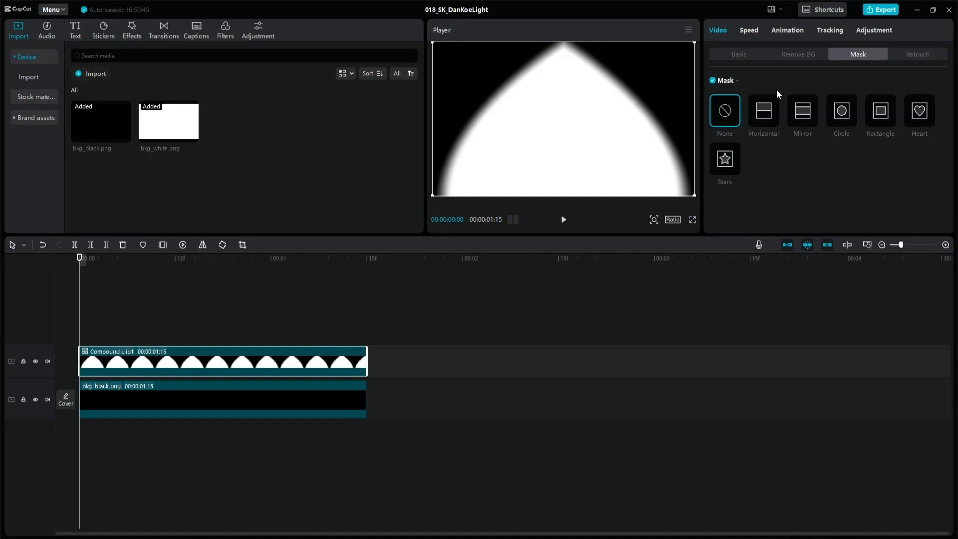
- Apply a Horizontal mask to the cone with Feather around 66 so it fades into black
{"action": "left_click", "coordinate": [763, 110]}
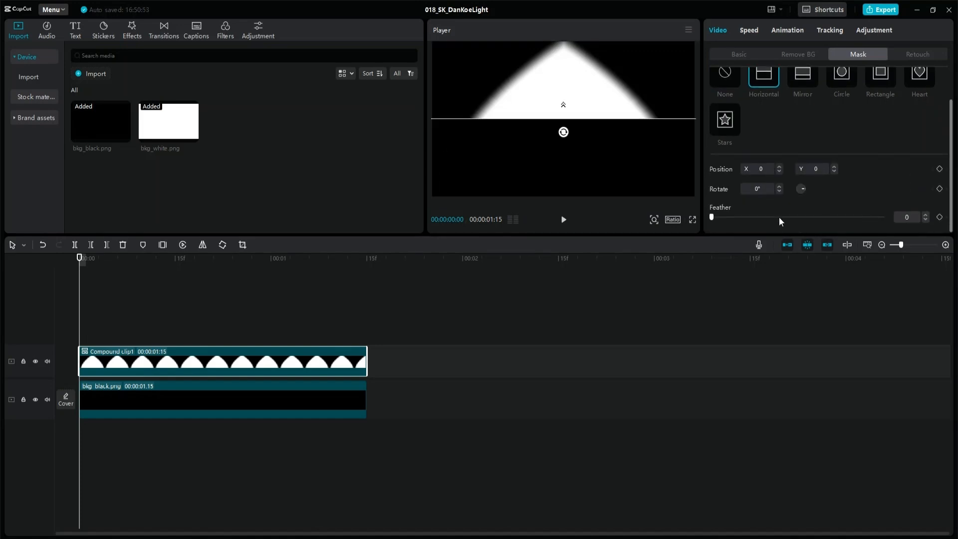
{"action": "left_click_drag", "start_coordinate": [712, 217], "coordinate": [787, 217]}
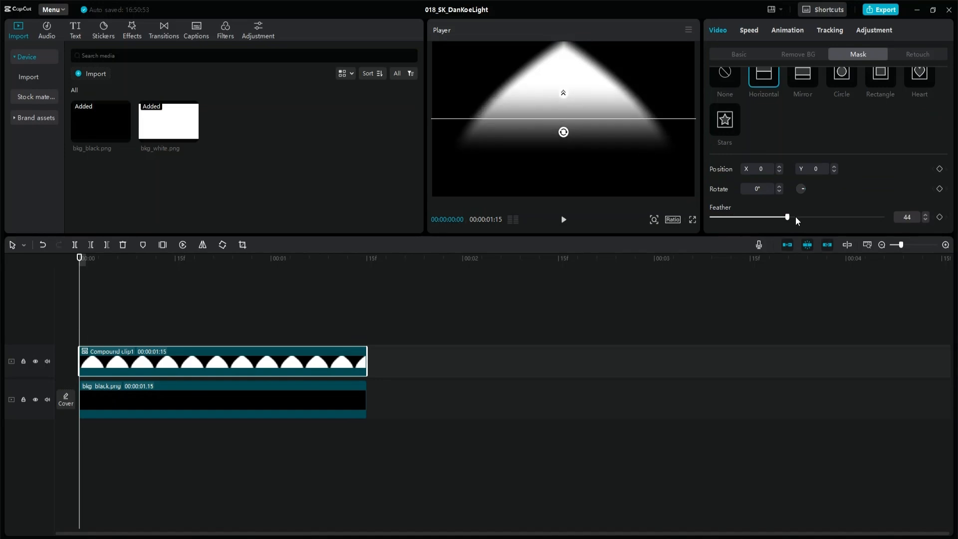
{"action": "left_click_drag", "start_coordinate": [787, 218], "coordinate": [824, 217]}
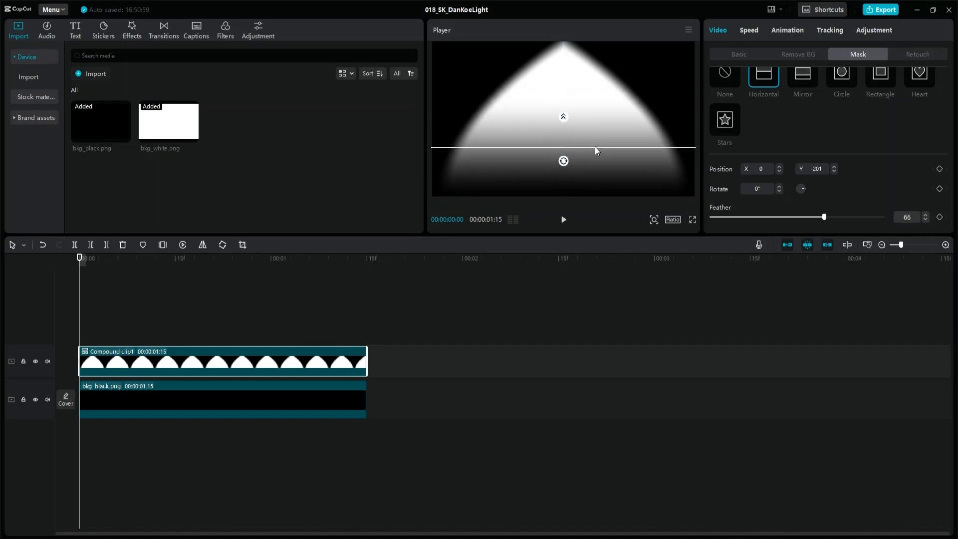
{"action": "mouse_move", "coordinate": [566, 160]}
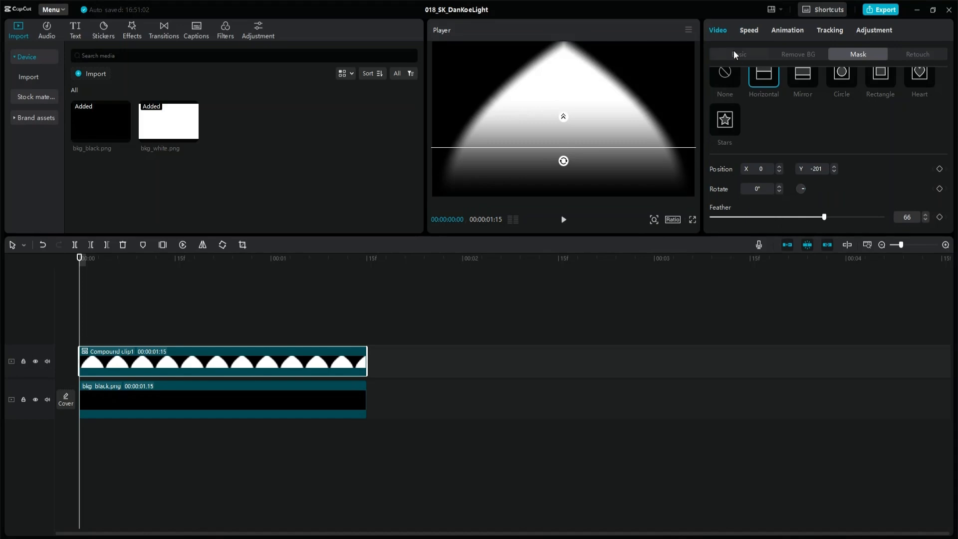
- Lower the cone's opacity to 80% and move its horizontal mask fade boundary higher
{"action": "left_click", "coordinate": [738, 54]}
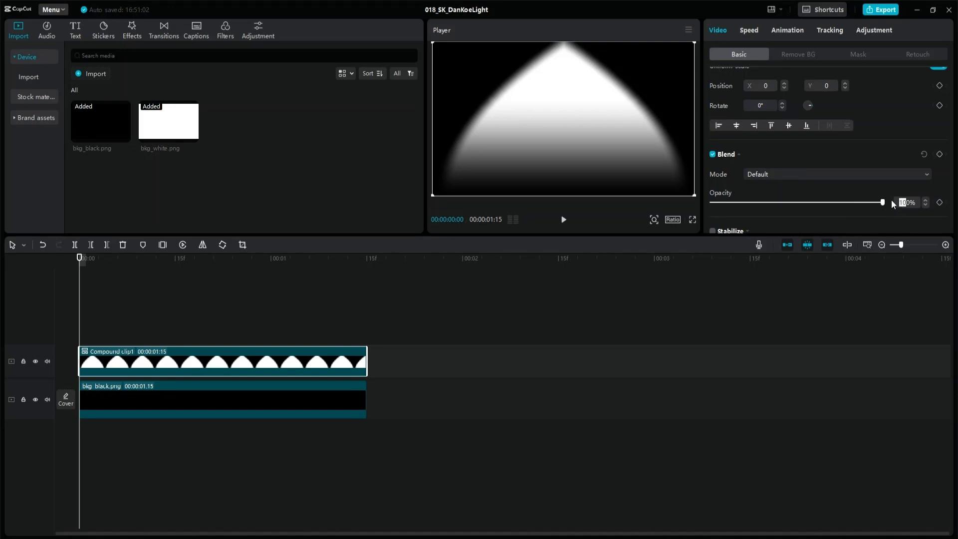
{"action": "left_click_drag", "start_coordinate": [882, 202], "coordinate": [849, 202]}
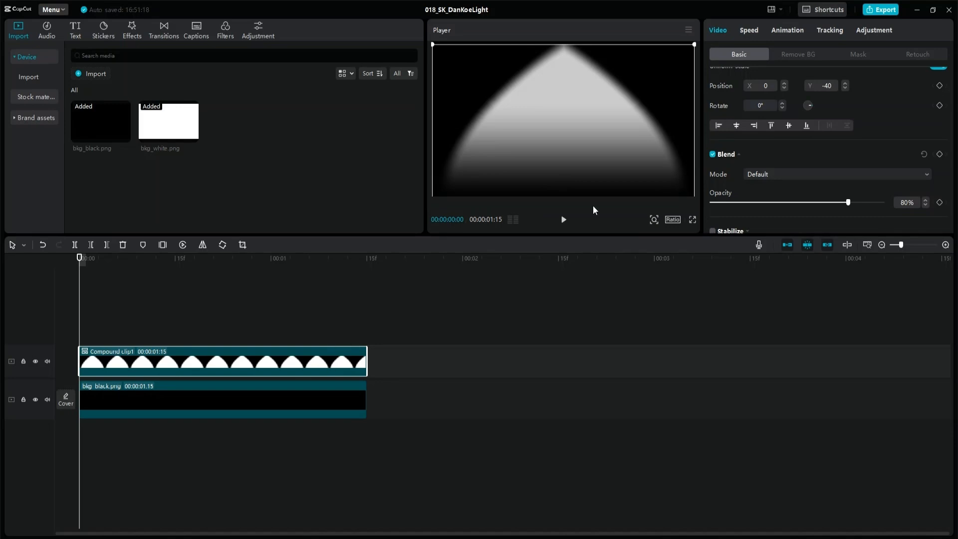
{"action": "left_click", "coordinate": [858, 54]}
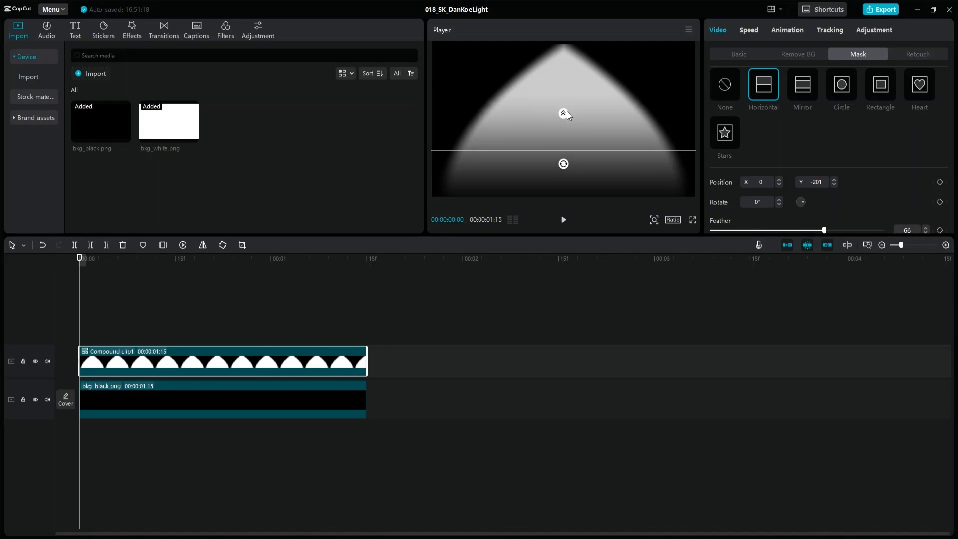
{"action": "left_click_drag", "start_coordinate": [825, 230], "coordinate": [883, 230]}
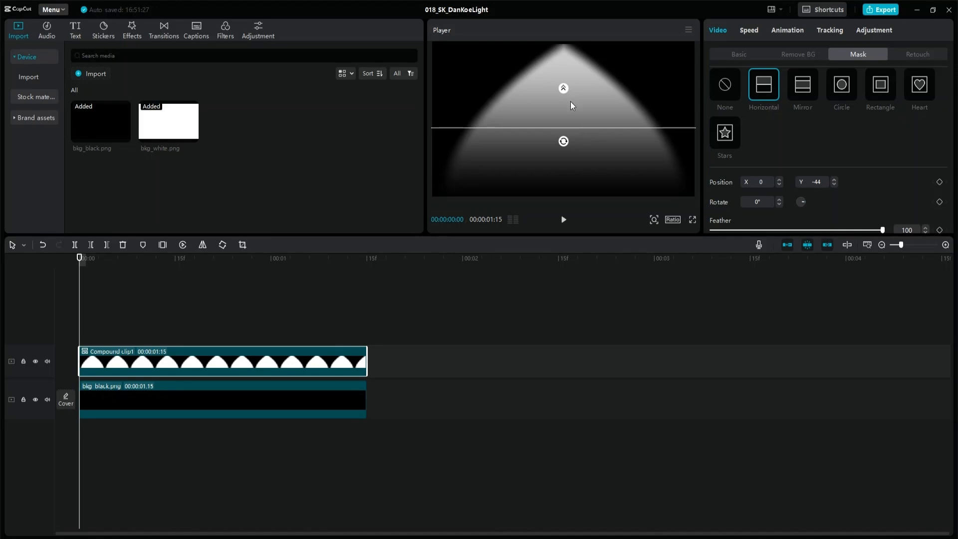
{"action": "mouse_move", "coordinate": [497, 202]}
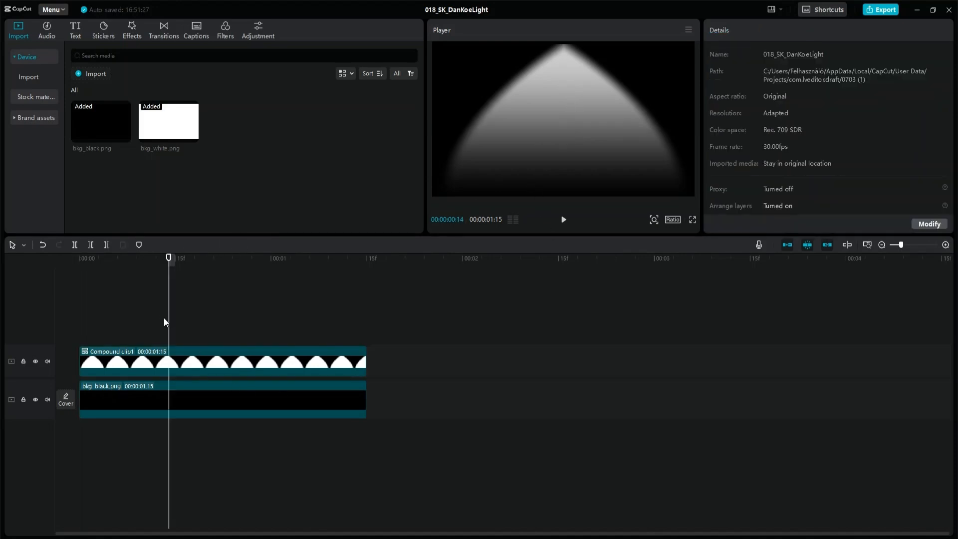
- Import face_dankoe_bkg.jpg above the black background and set its Blend Mode
{"action": "left_click", "coordinate": [236, 122]}
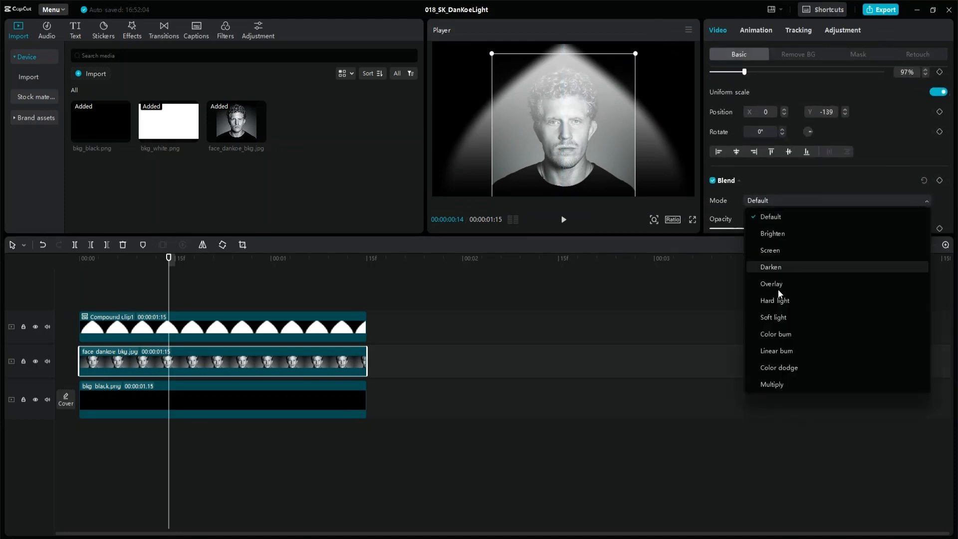
{"action": "left_click", "coordinate": [770, 250]}
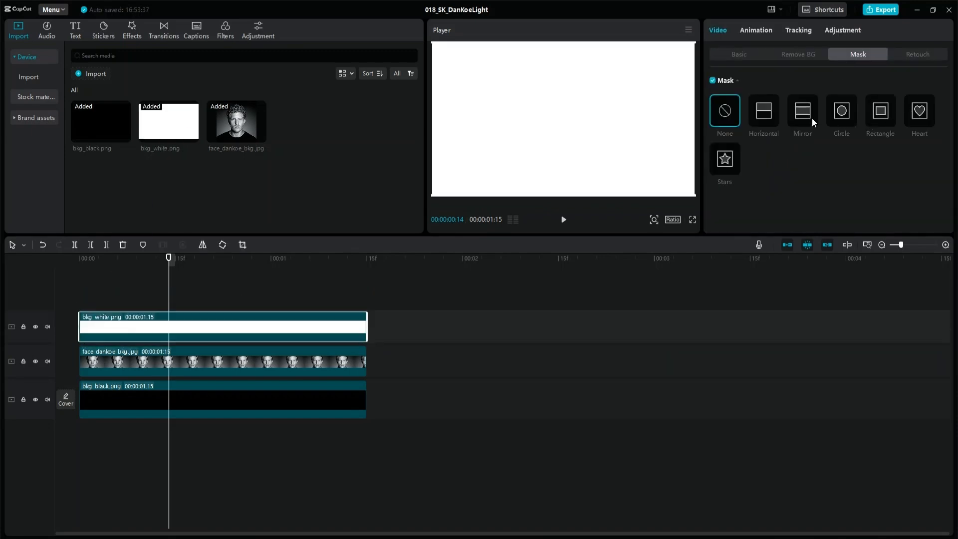
- Mask the white layer with a Stars shape, enlarged and shifted into a tall triangular point
{"action": "left_click", "coordinate": [725, 159]}
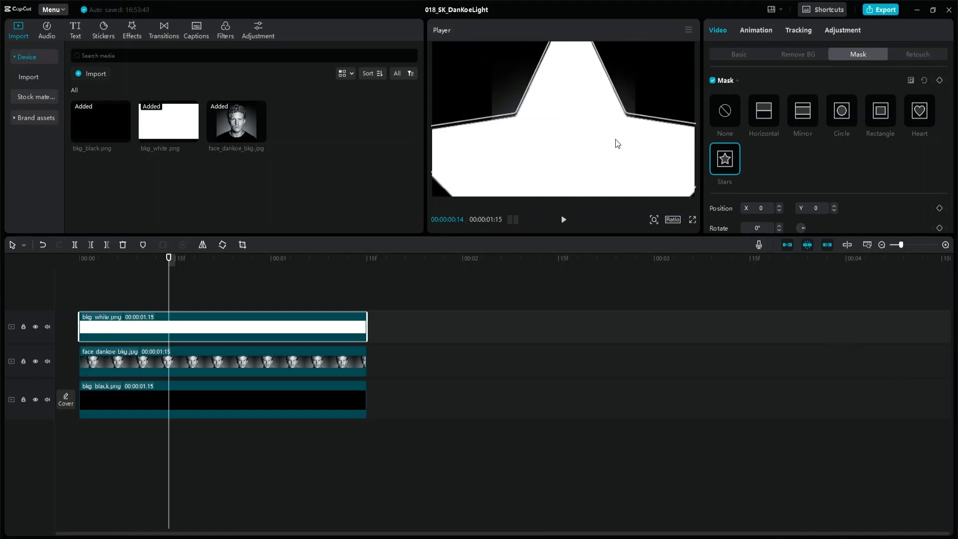
{"action": "left_click_drag", "start_coordinate": [617, 143], "coordinate": [587, 104]}
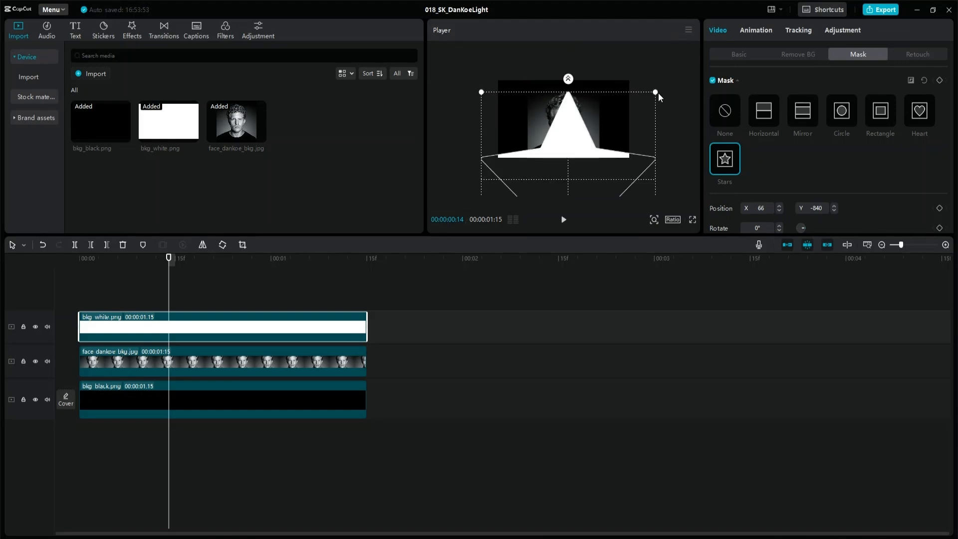
{"action": "left_click_drag", "start_coordinate": [656, 92], "coordinate": [667, 81]}
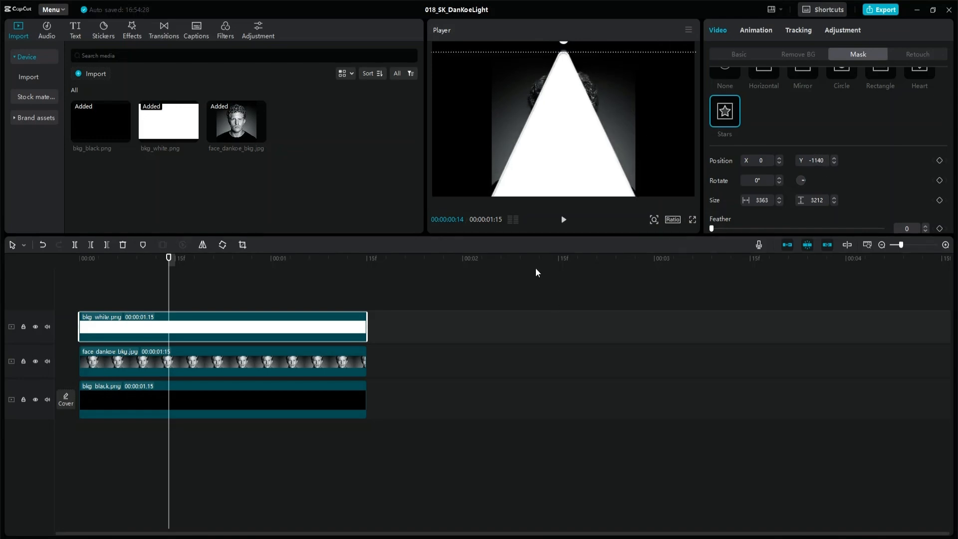
- Turn the masked white triangle into a compound clip
{"action": "right_click", "coordinate": [242, 327]}
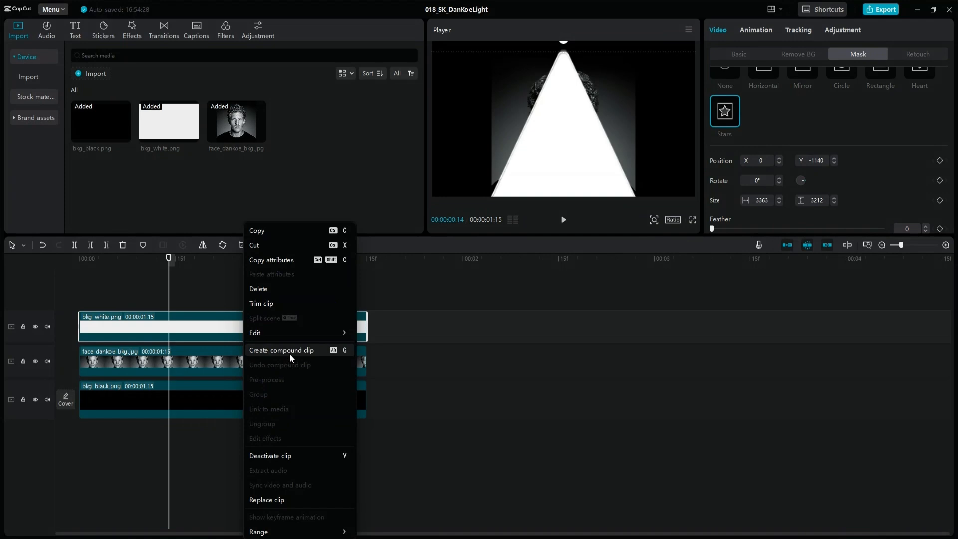
{"action": "left_click", "coordinate": [282, 351]}
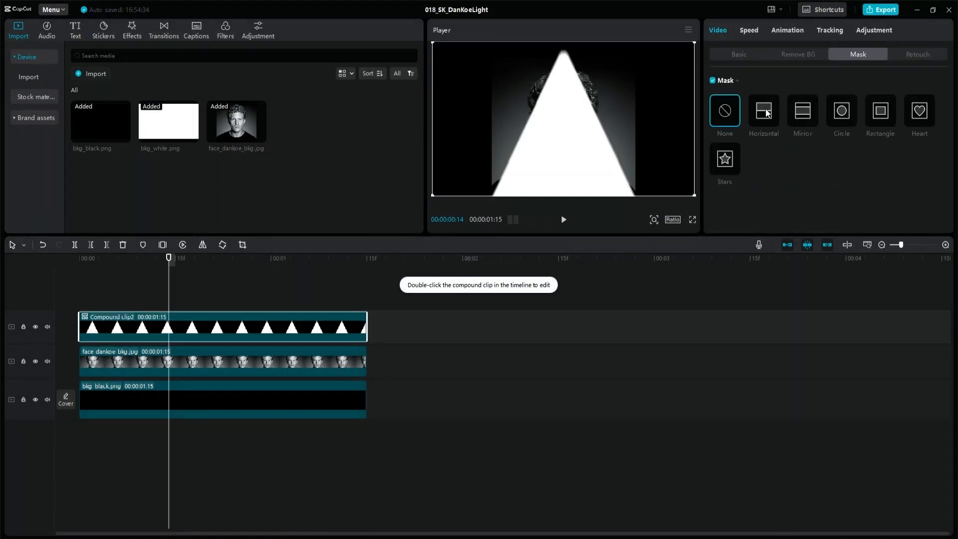
- Add a Horizontal mask with Feather about 62 and lower its fade line over the portrait
{"action": "left_click", "coordinate": [763, 110]}
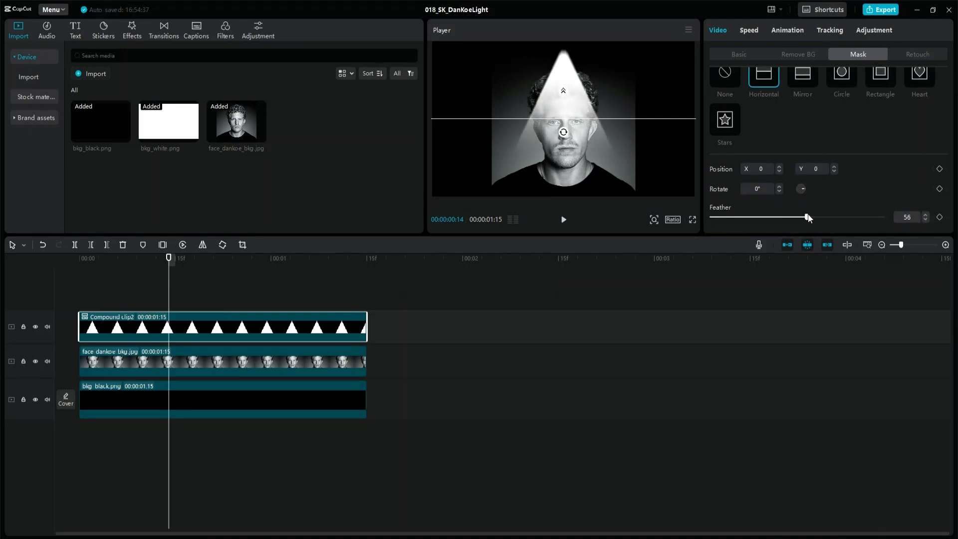
{"action": "left_click_drag", "start_coordinate": [807, 218], "coordinate": [818, 218]}
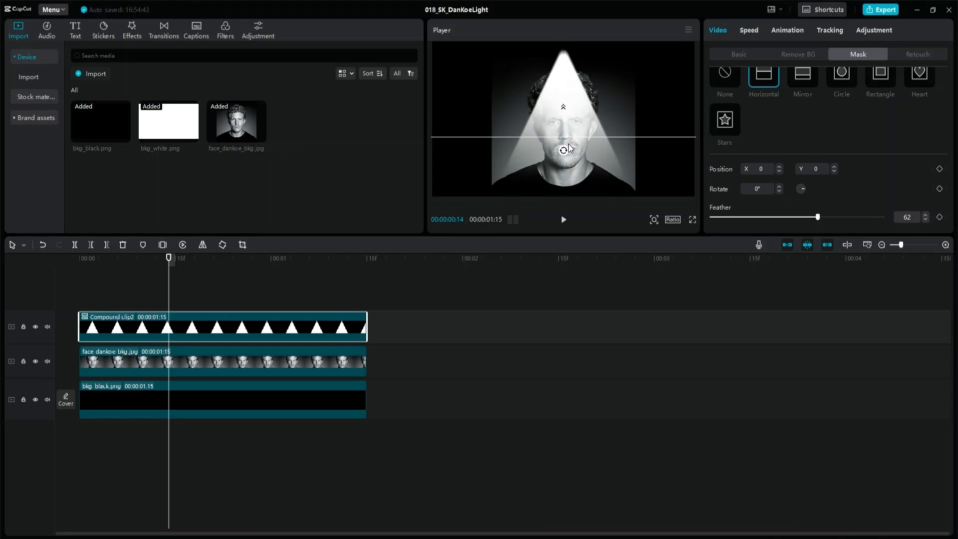
{"action": "left_click_drag", "start_coordinate": [563, 144], "coordinate": [564, 150]}
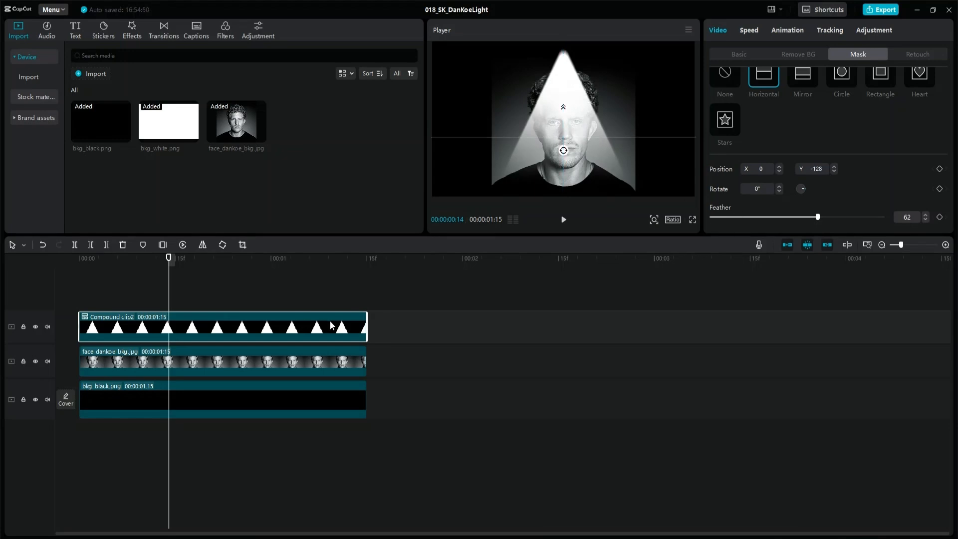
- Scale the cone to 130%, disable Uniform scale and narrow its width to 80%
{"action": "left_click", "coordinate": [739, 54]}
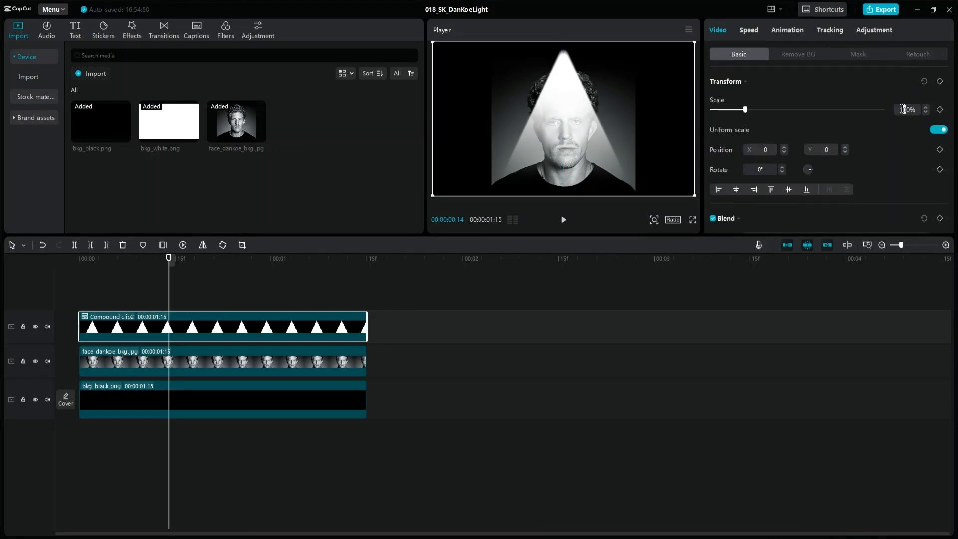
{"action": "left_click_drag", "start_coordinate": [746, 109], "coordinate": [756, 109]}
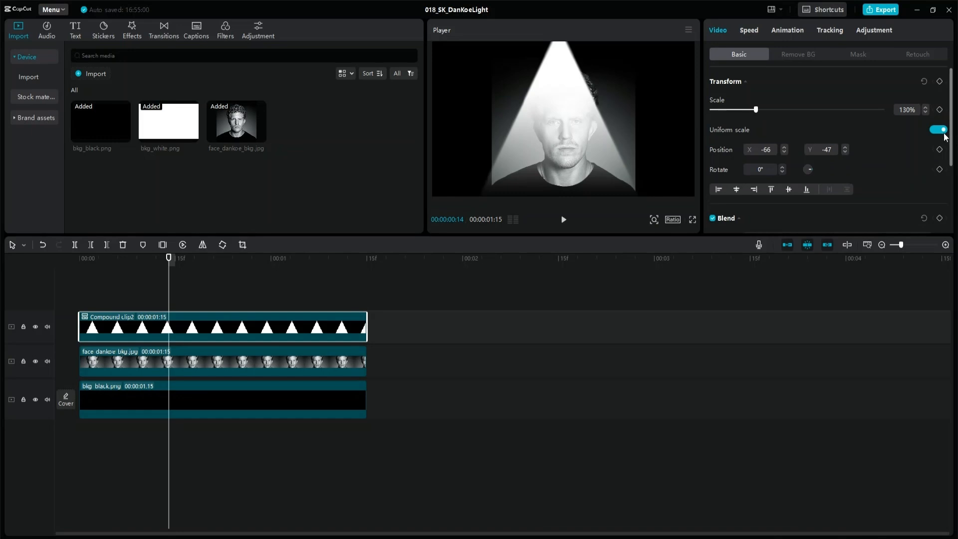
{"action": "left_click", "coordinate": [938, 131]}
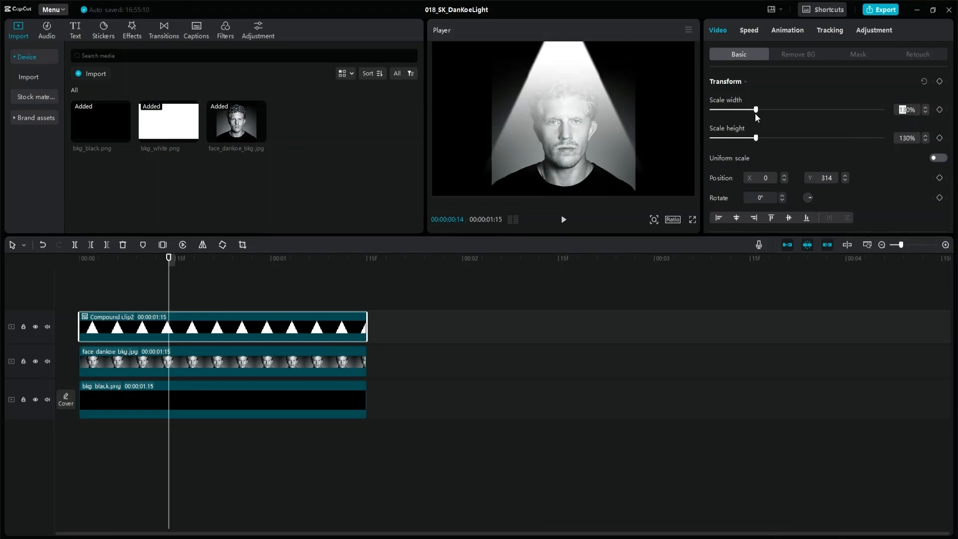
{"action": "left_click_drag", "start_coordinate": [756, 109], "coordinate": [730, 109]}
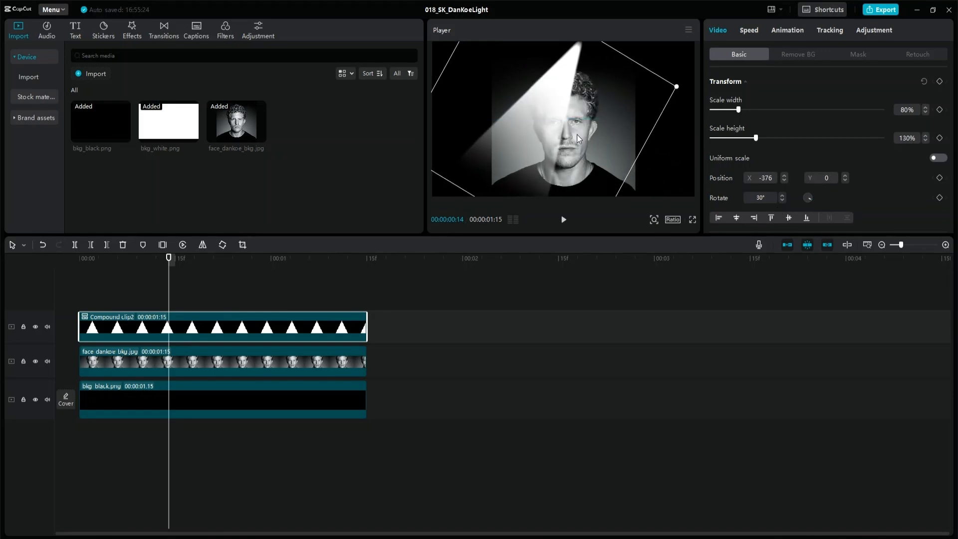
- Move the tilted cone to the top-right corner angled at 40° toward the portrait
{"action": "left_click_drag", "start_coordinate": [577, 137], "coordinate": [608, 145]}
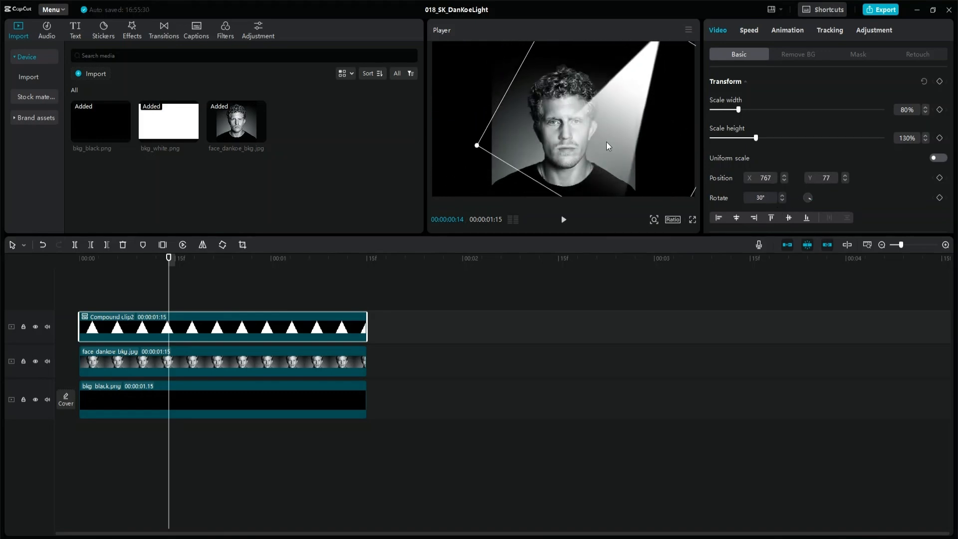
{"action": "left_click_drag", "start_coordinate": [477, 145], "coordinate": [552, 188]}
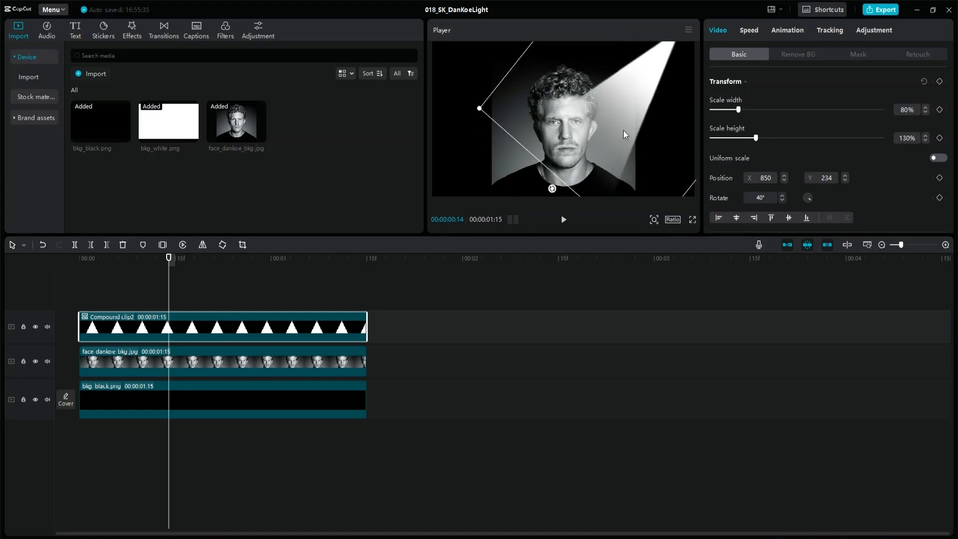
{"action": "left_click_drag", "start_coordinate": [552, 188], "coordinate": [550, 176]}
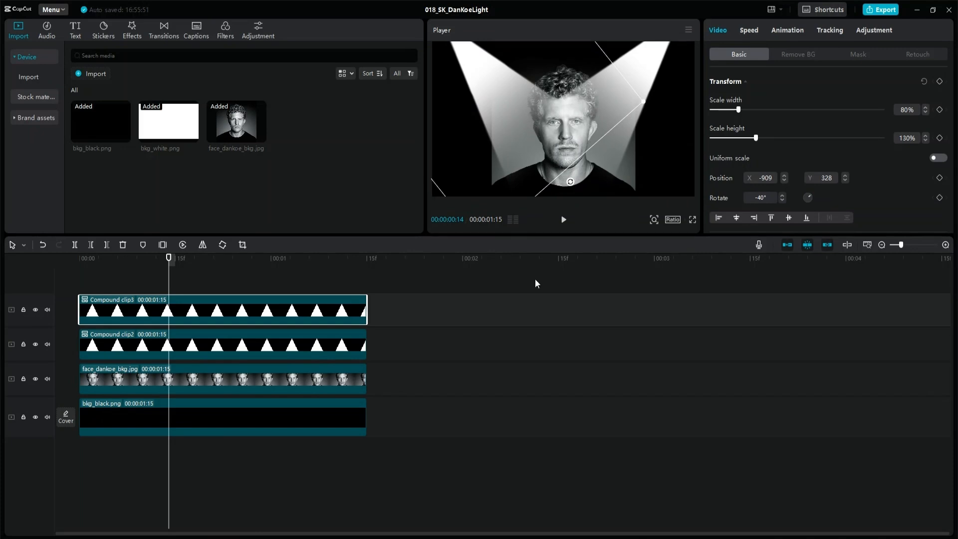
{"action": "mouse_move", "coordinate": [470, 355]}
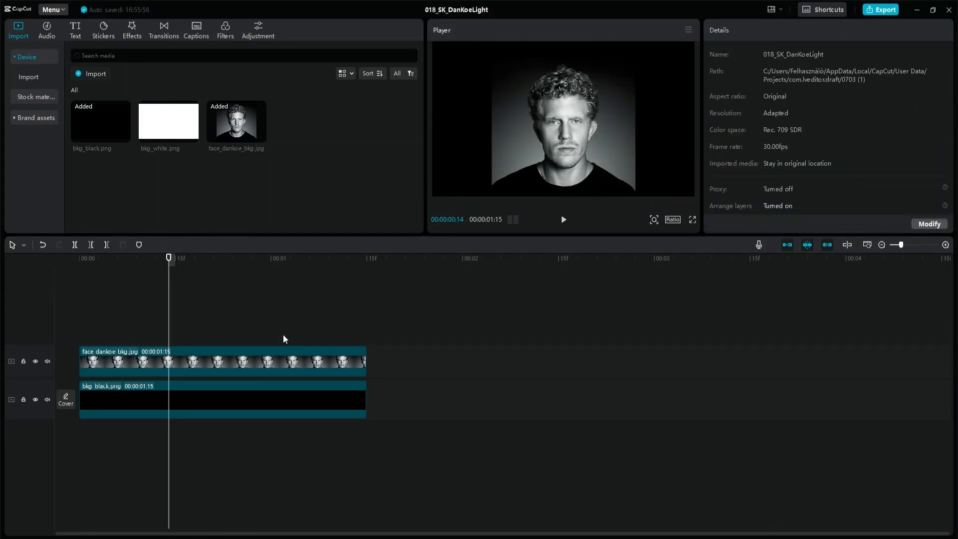
- Add bkg_white above the portrait and slide two rotated bkg_black layers to cut it into a triangle
{"action": "left_click_drag", "start_coordinate": [169, 120], "coordinate": [235, 326]}
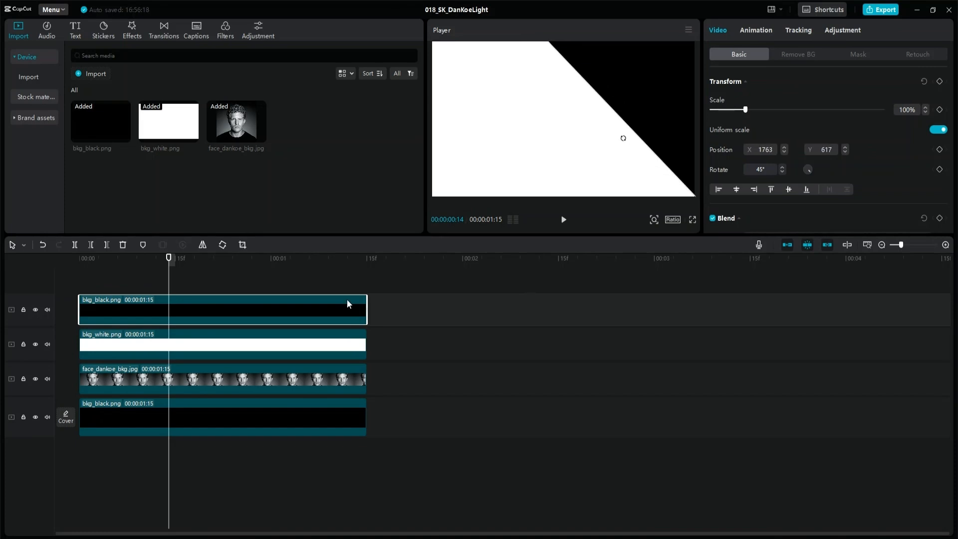
{"action": "left_click_drag", "start_coordinate": [223, 308], "coordinate": [312, 309]}
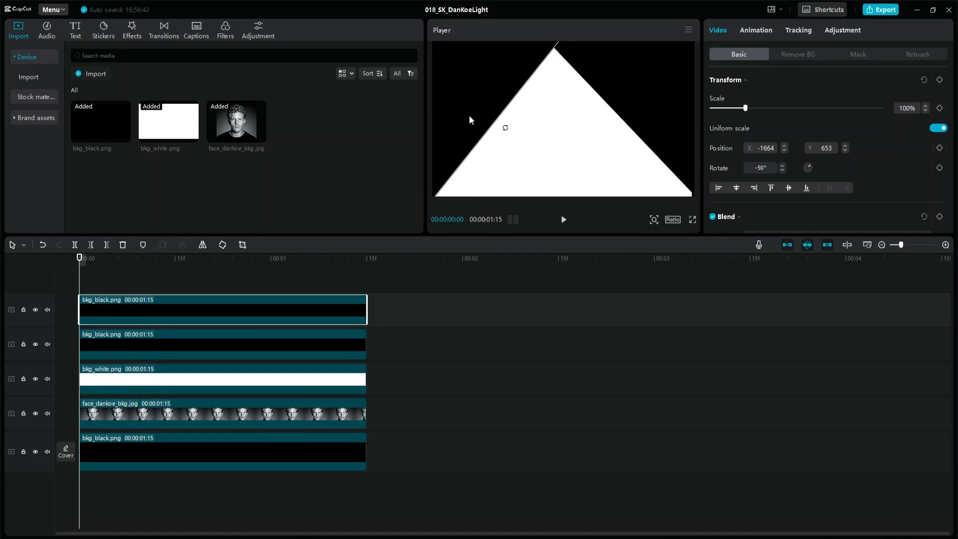
{"action": "left_click", "coordinate": [222, 344]}
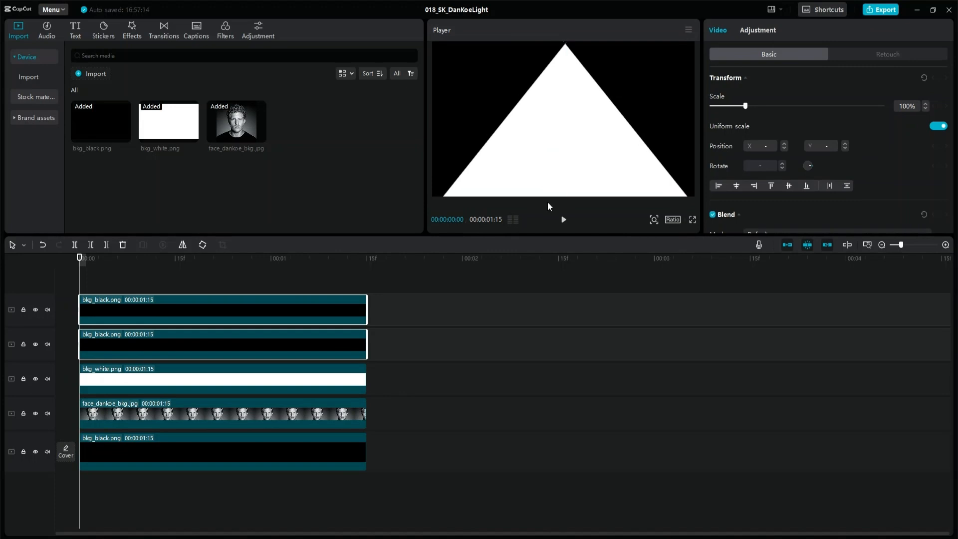
{"action": "mouse_move", "coordinate": [281, 377]}
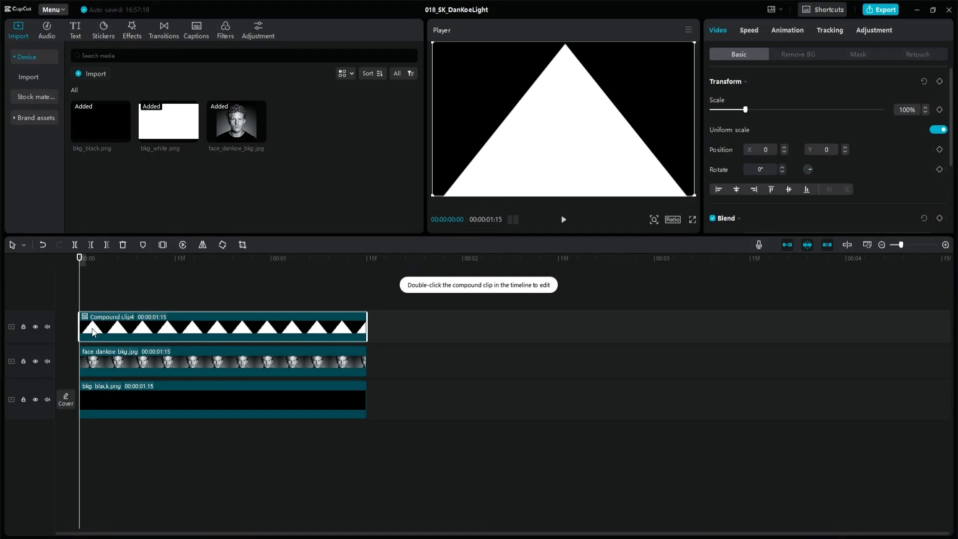
{"action": "right_click", "coordinate": [92, 332]}
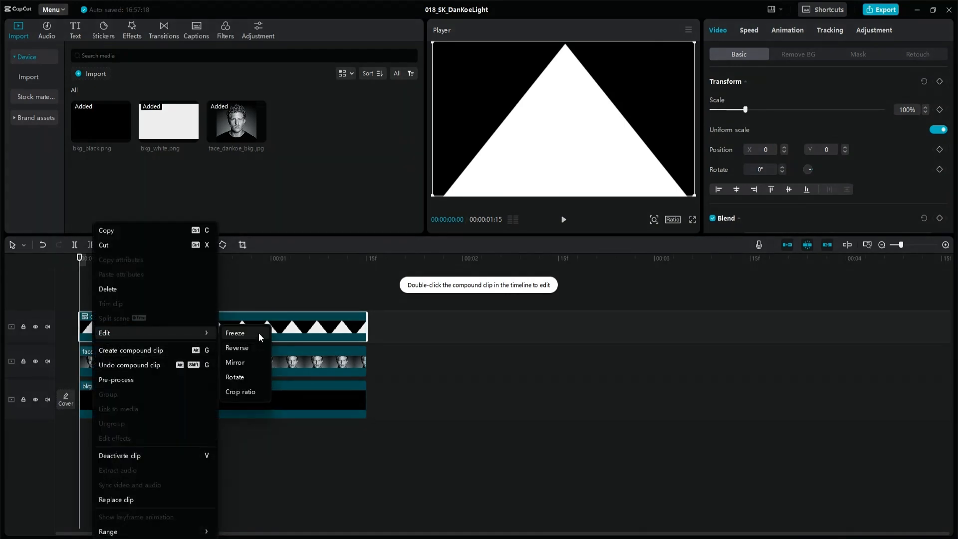
{"action": "left_click", "coordinate": [235, 333]}
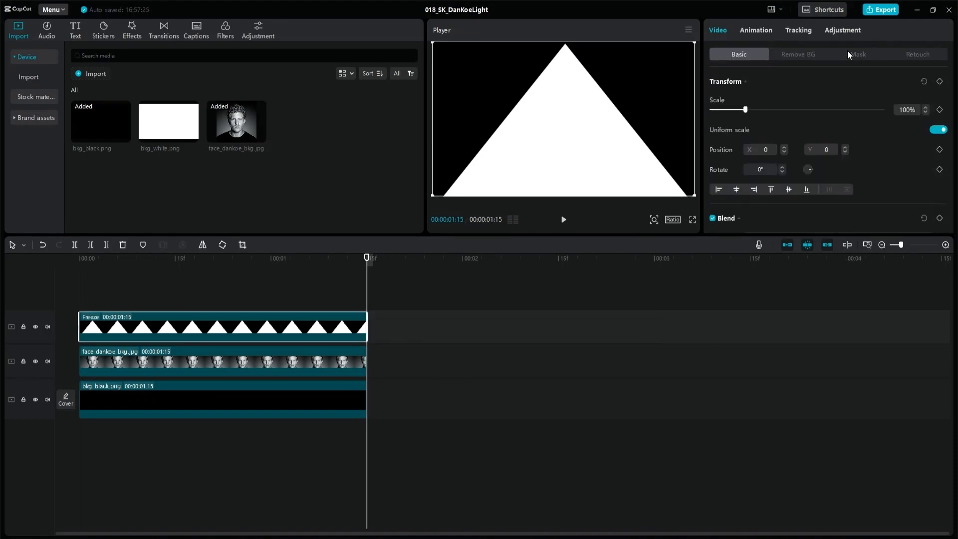
{"action": "left_click", "coordinate": [843, 30]}
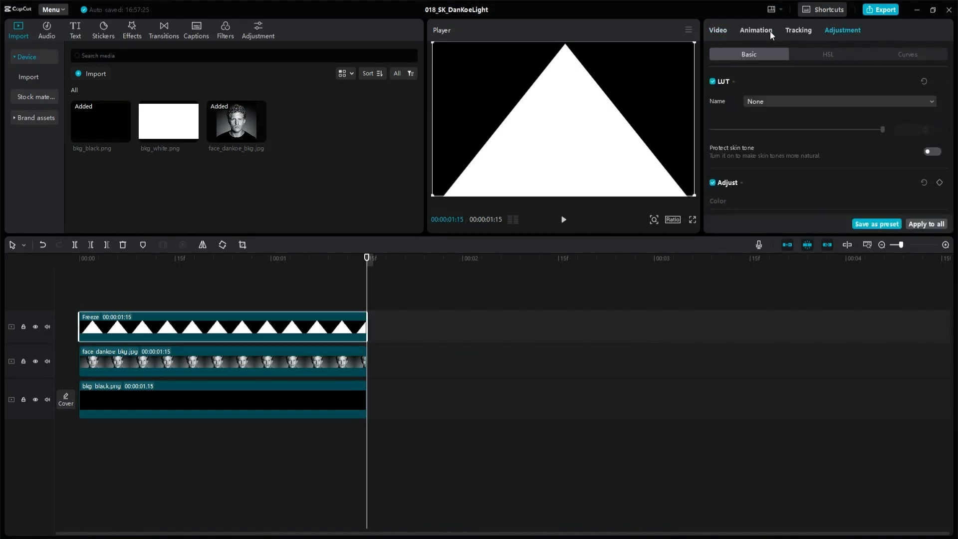
{"action": "left_click", "coordinate": [718, 30]}
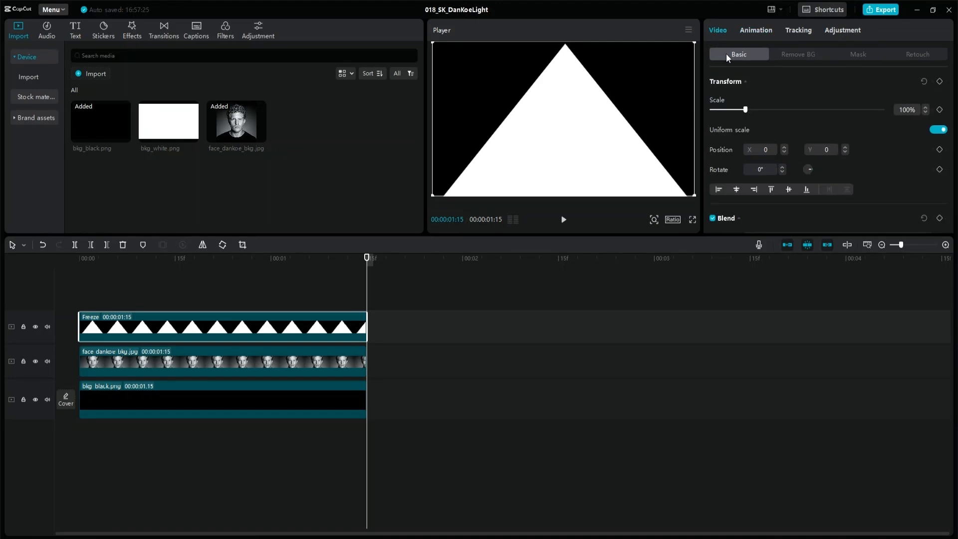
{"action": "mouse_move", "coordinate": [847, 55]}
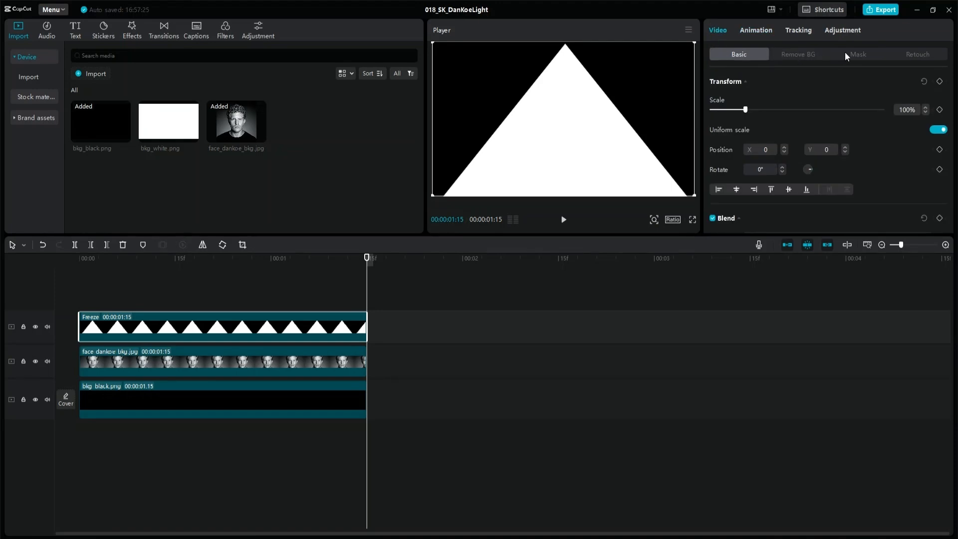
- Feather the triangle with a Horizontal mask, turn off Uniform scale and narrow its width independently
{"action": "left_click", "coordinate": [858, 54]}
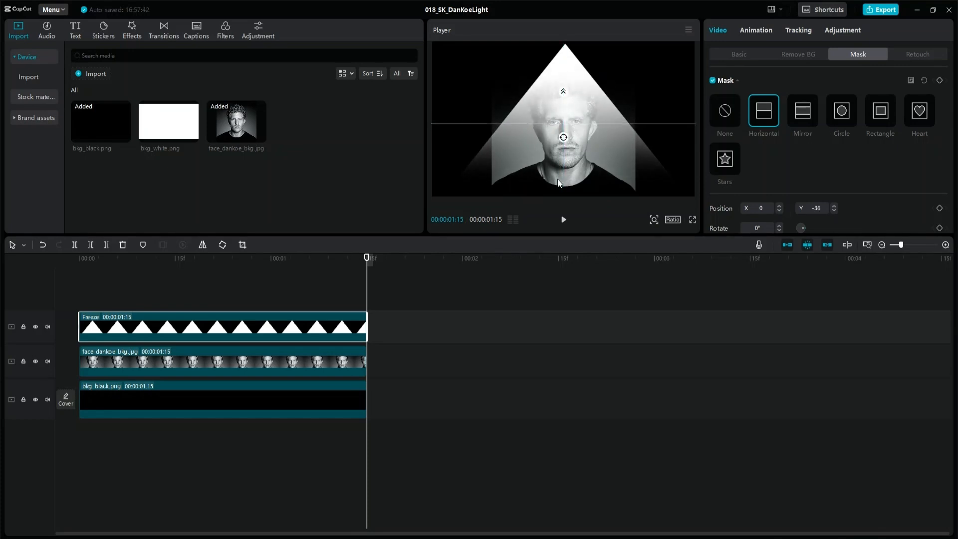
{"action": "left_click", "coordinate": [738, 54]}
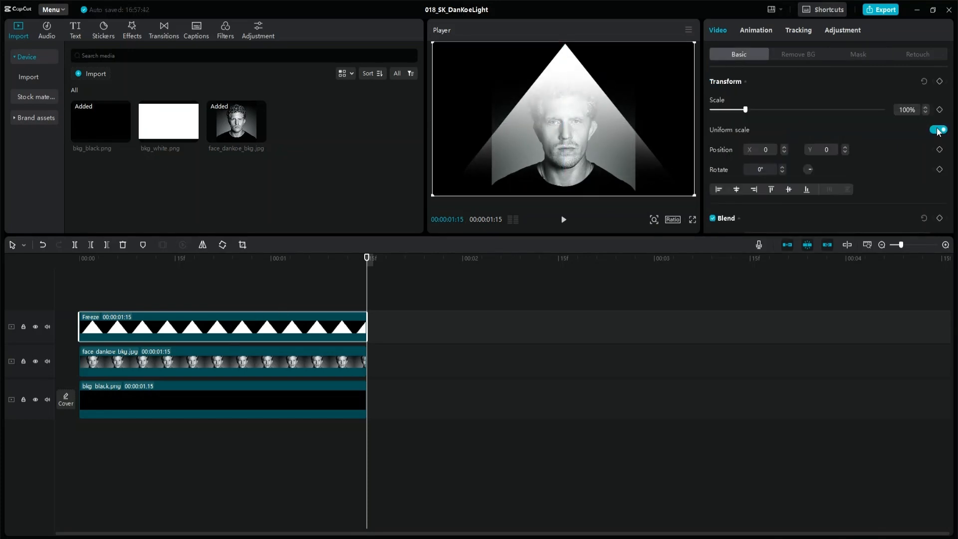
{"action": "left_click", "coordinate": [938, 130]}
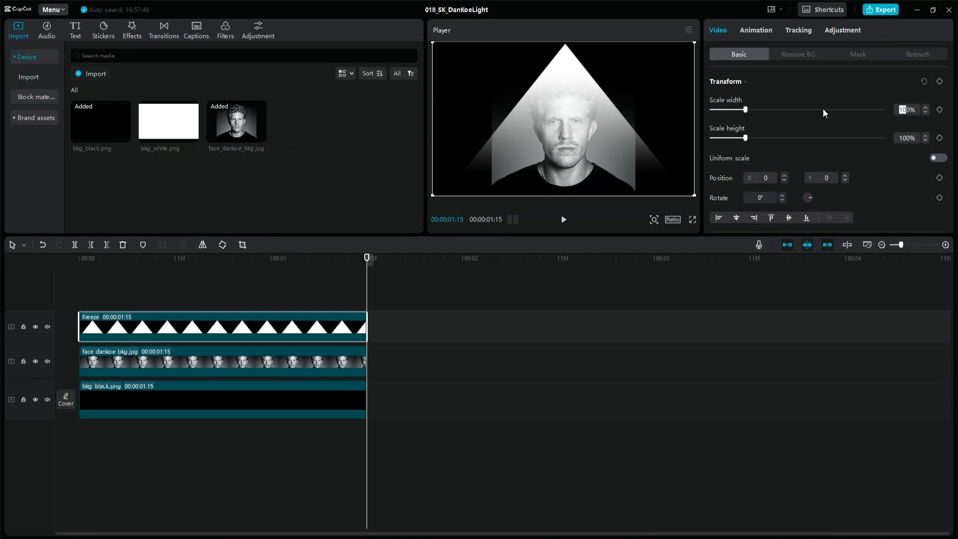
{"action": "left_click_drag", "start_coordinate": [745, 109], "coordinate": [735, 109]}
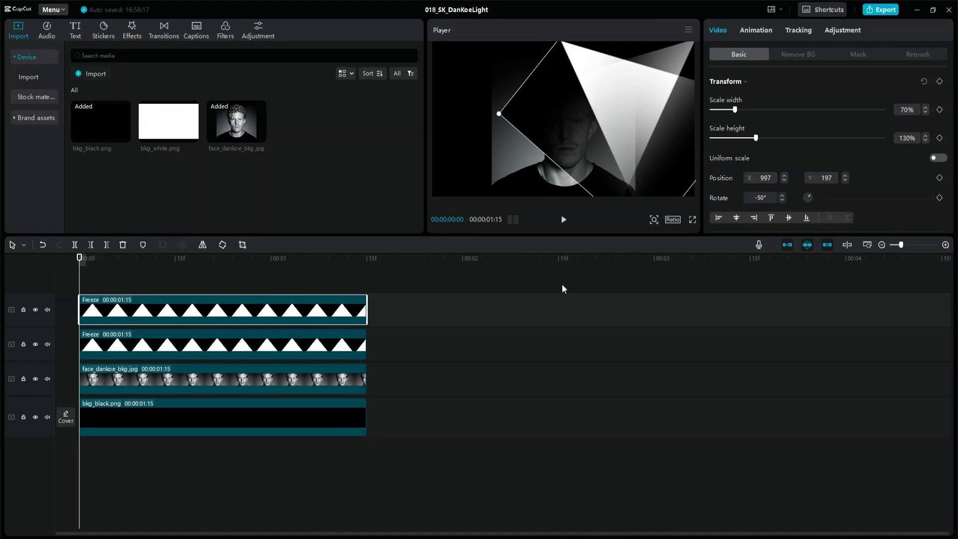
- Set the rotated triangle's Blend mode to Screen and reposition it in the preview
{"action": "scroll", "scroll_direction": "down", "scroll_amount": 3}
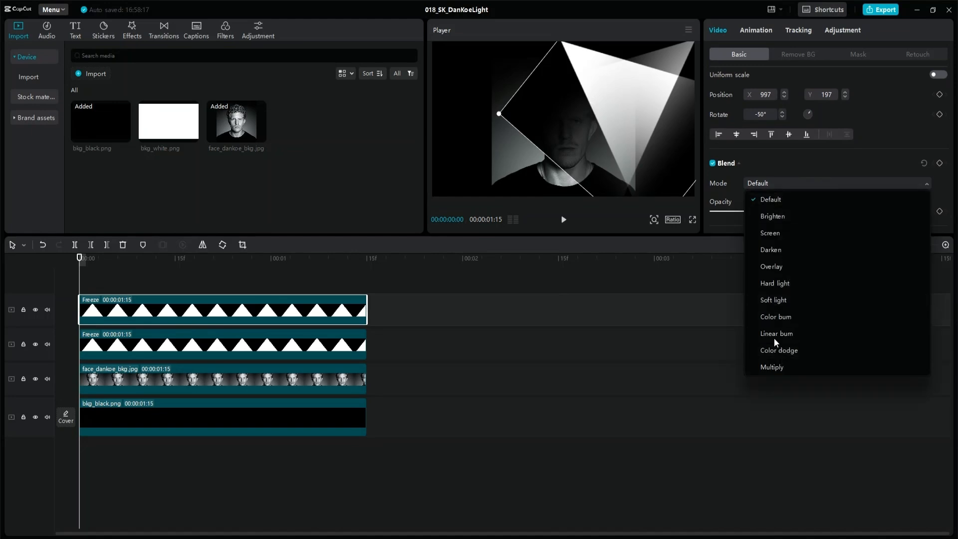
{"action": "left_click", "coordinate": [771, 233]}
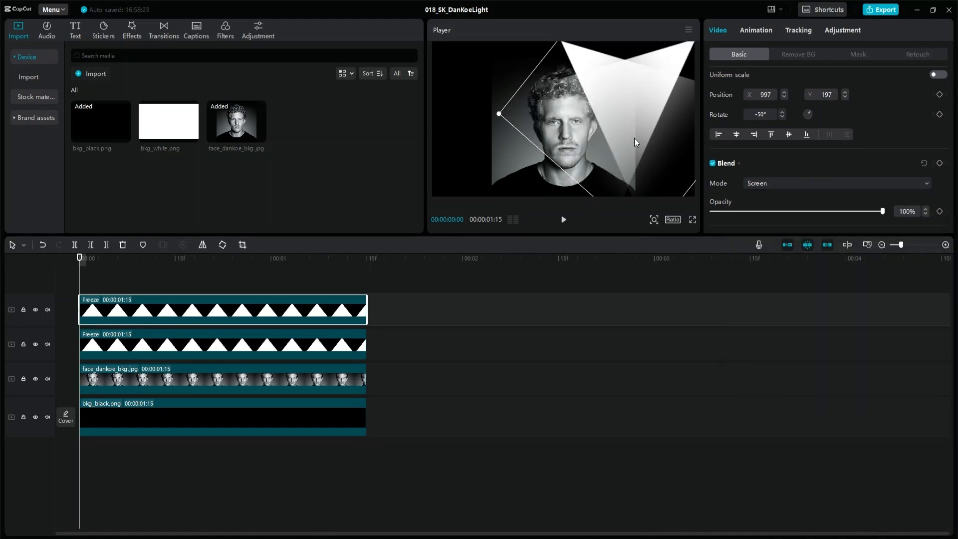
{"action": "left_click_drag", "start_coordinate": [498, 114], "coordinate": [634, 96]}
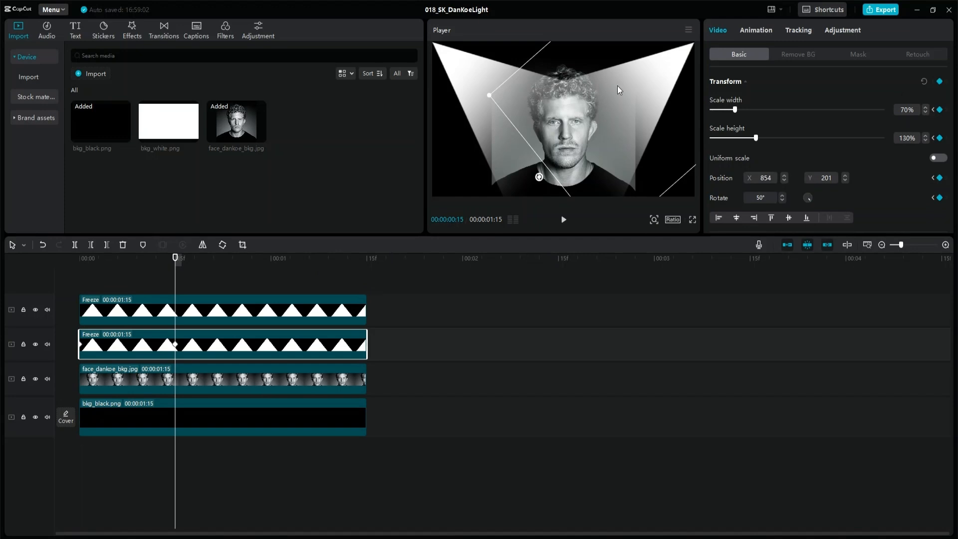
- Keyframe the second cone's rotation to 90° so it swings across the portrait, then preview it
{"action": "left_click", "coordinate": [758, 198]}
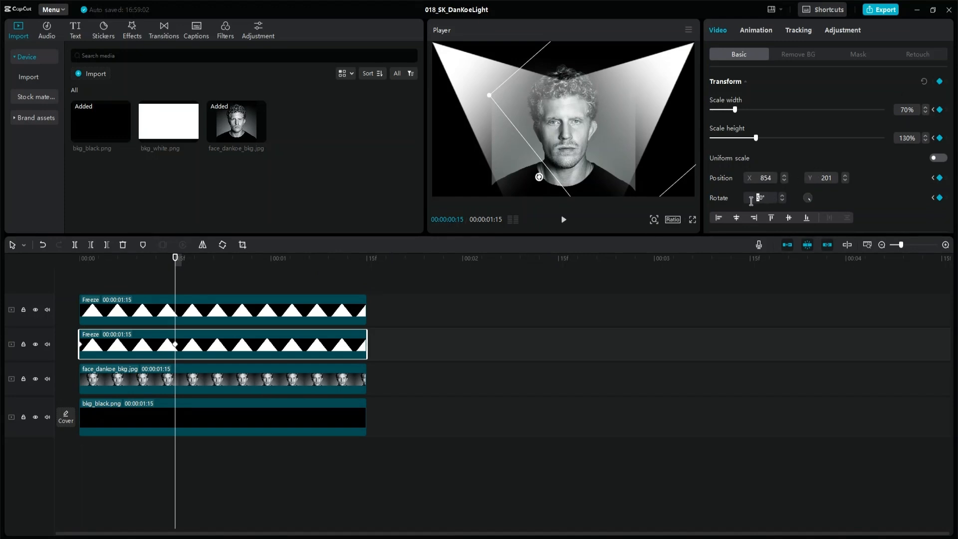
{"action": "type", "text": "90"}
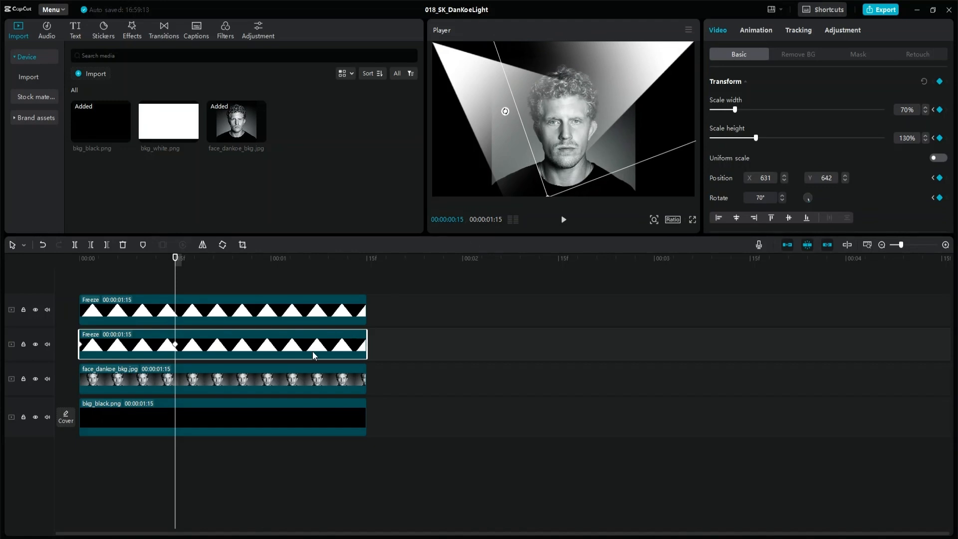
{"action": "mouse_move", "coordinate": [274, 264]}
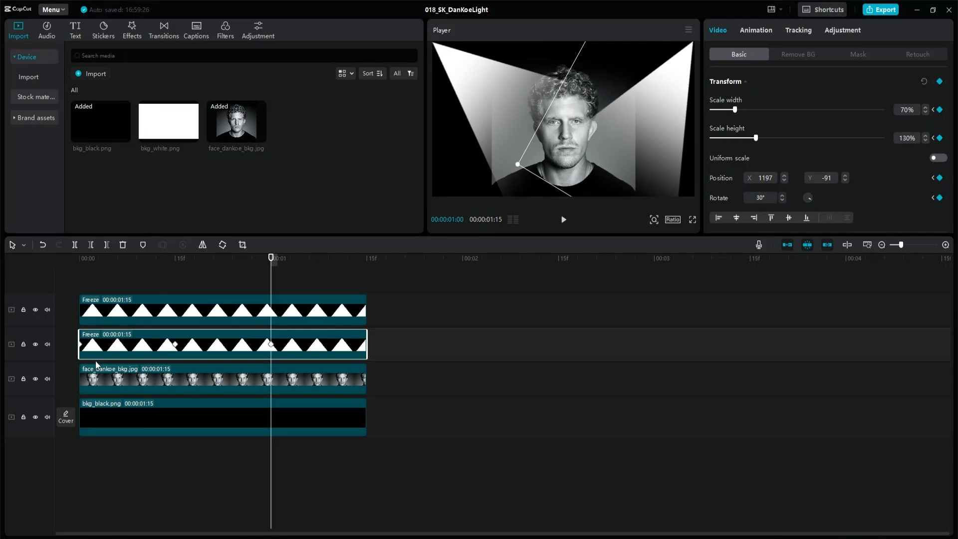
{"action": "mouse_move", "coordinate": [85, 349]}
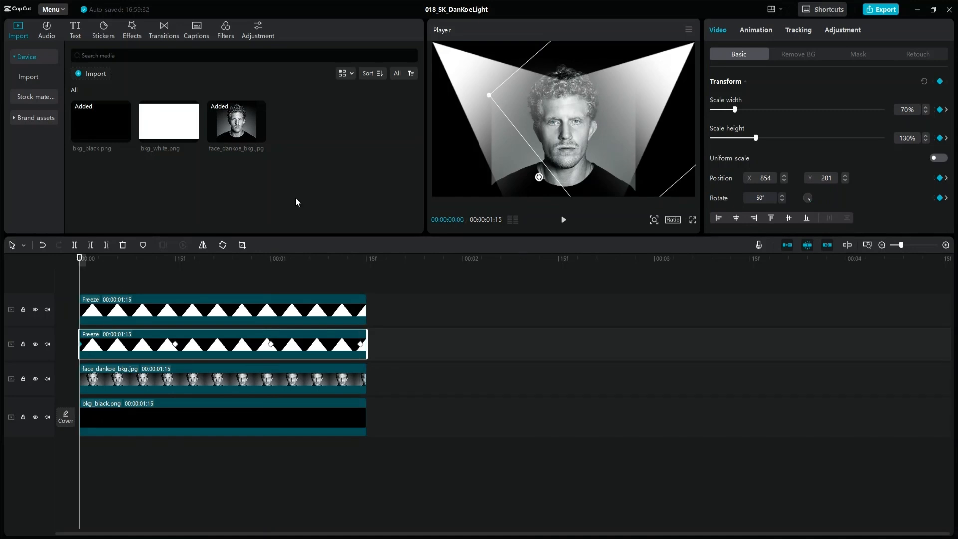
{"action": "mouse_move", "coordinate": [692, 220]}
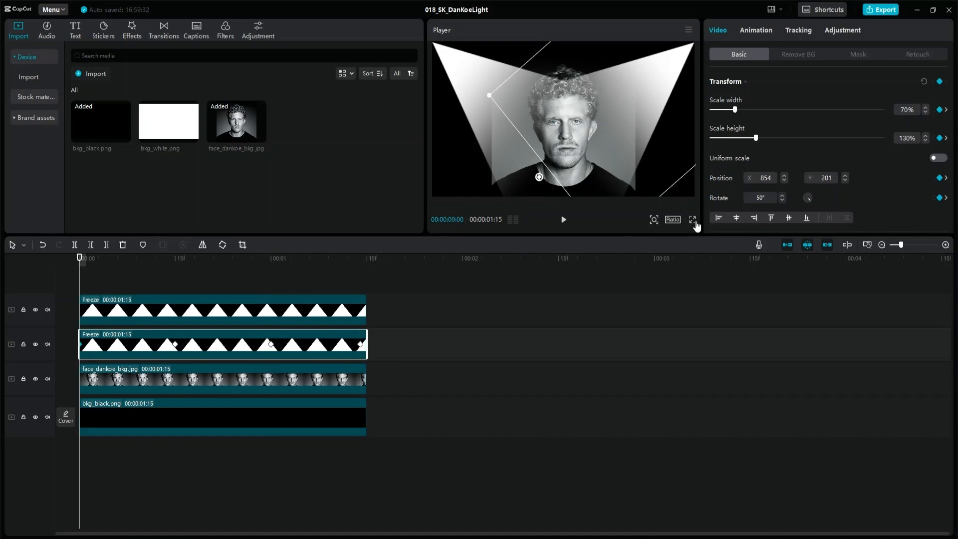
{"action": "left_click", "coordinate": [692, 220]}
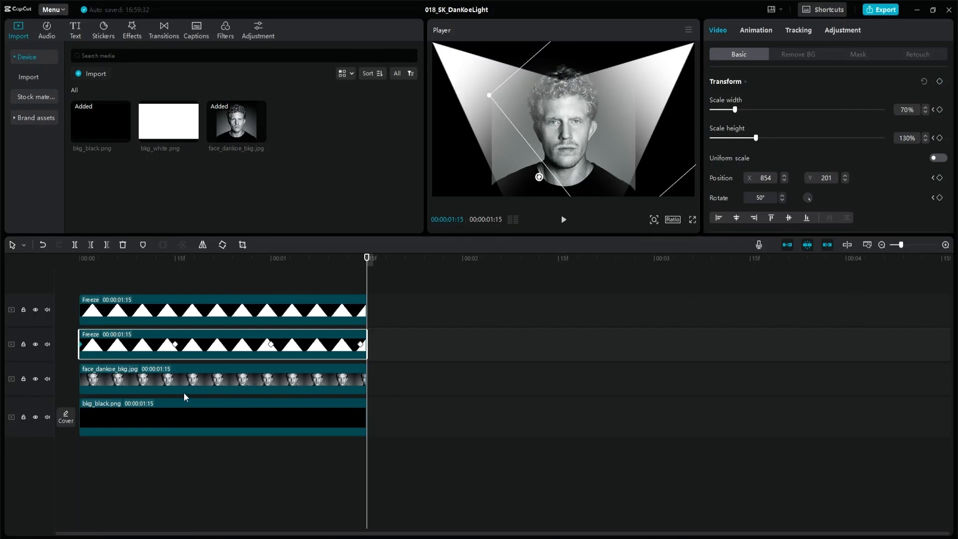
{"action": "mouse_move", "coordinate": [178, 351]}
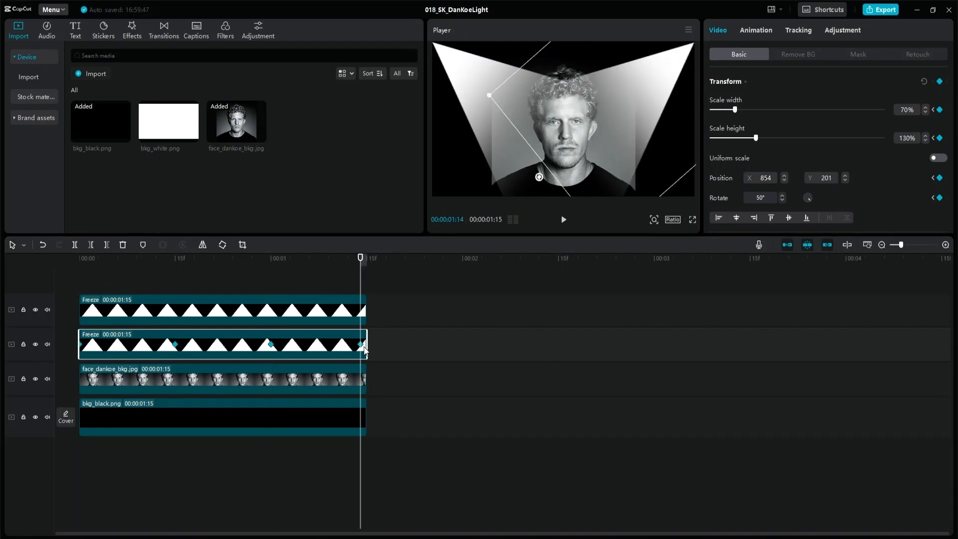
- Keyframe the upper cone's pose from the clip start and watch both spotlights sweep full screen
{"action": "left_click", "coordinate": [78, 259]}
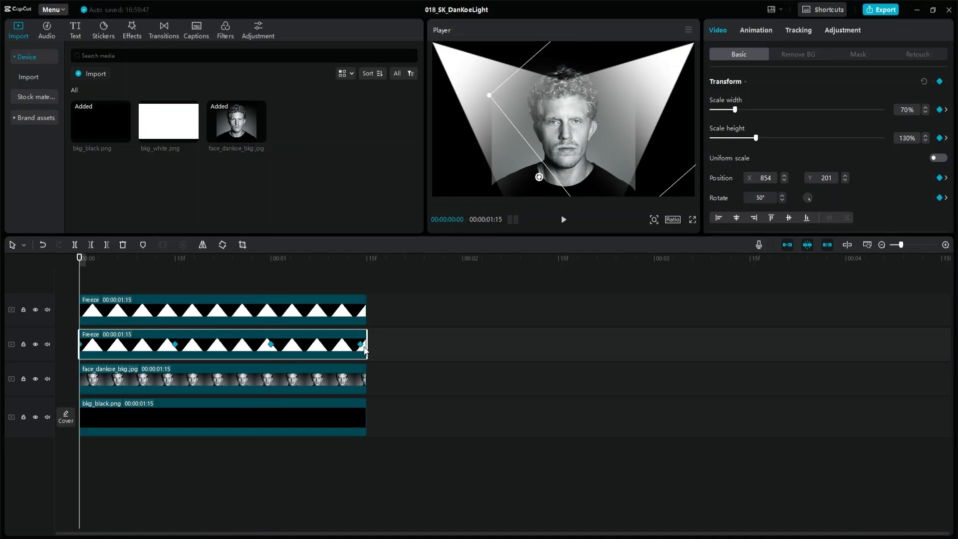
{"action": "left_click", "coordinate": [228, 310]}
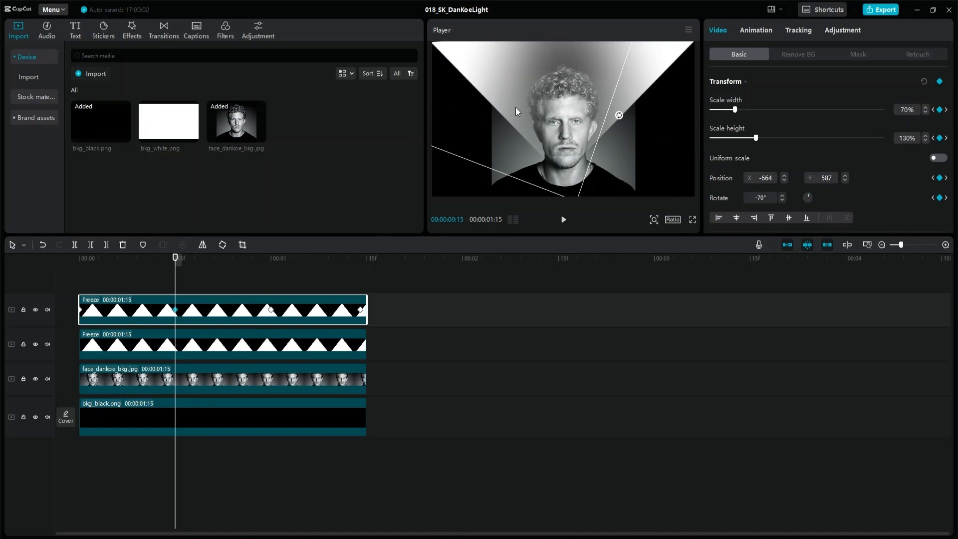
{"action": "left_click", "coordinate": [272, 258]}
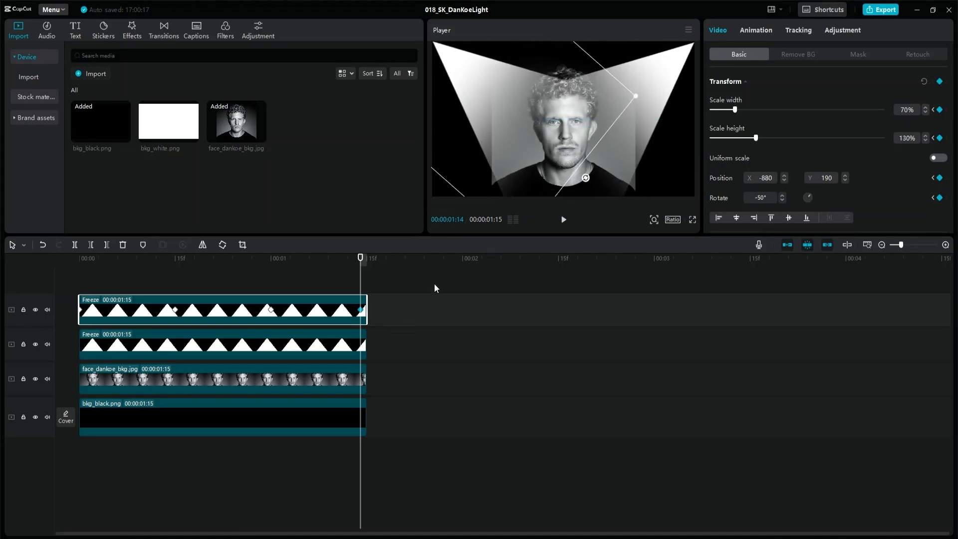
{"action": "left_click", "coordinate": [692, 219]}
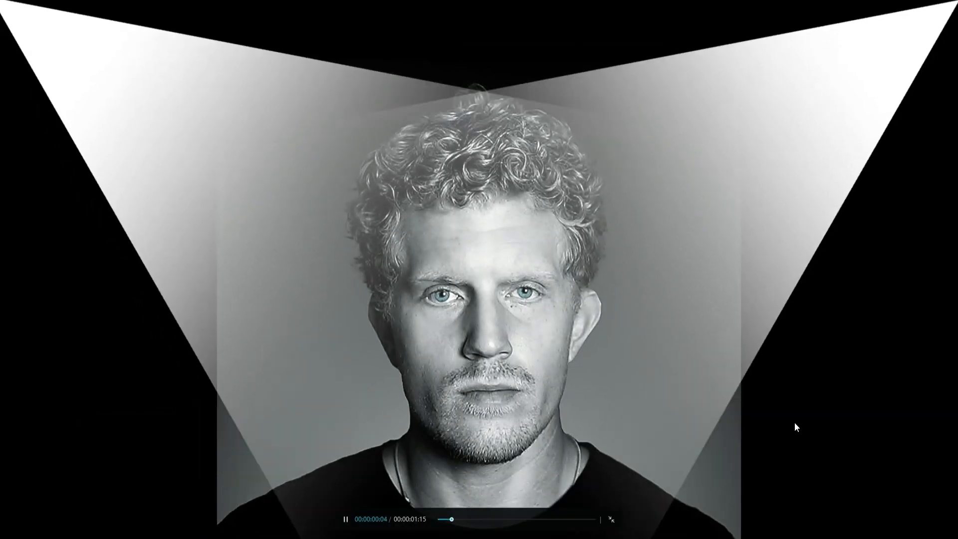